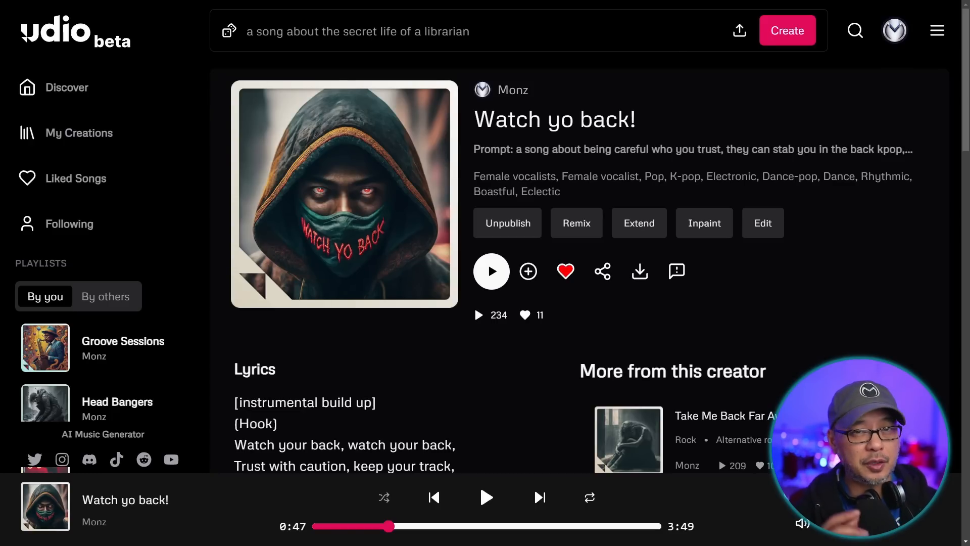
mouse_move(775, 336)
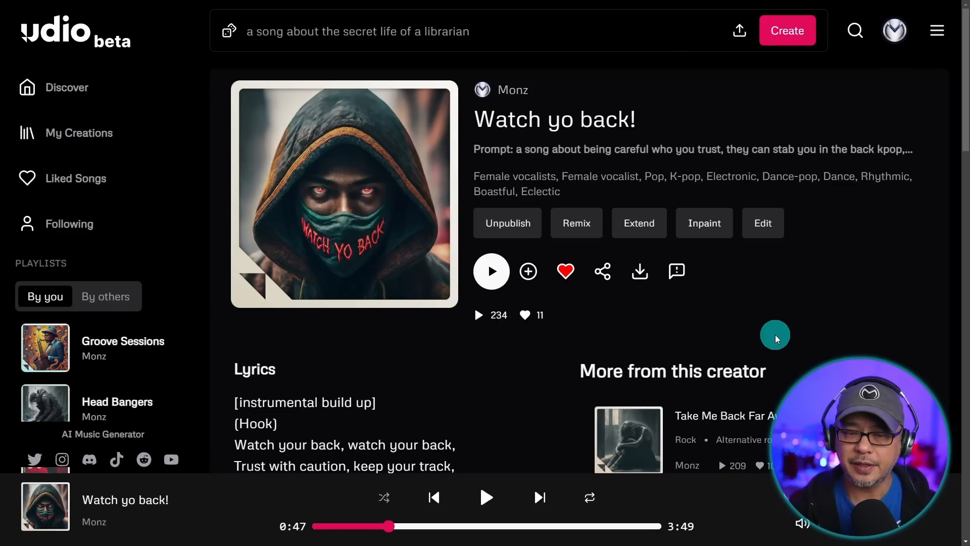
mouse_move(491, 271)
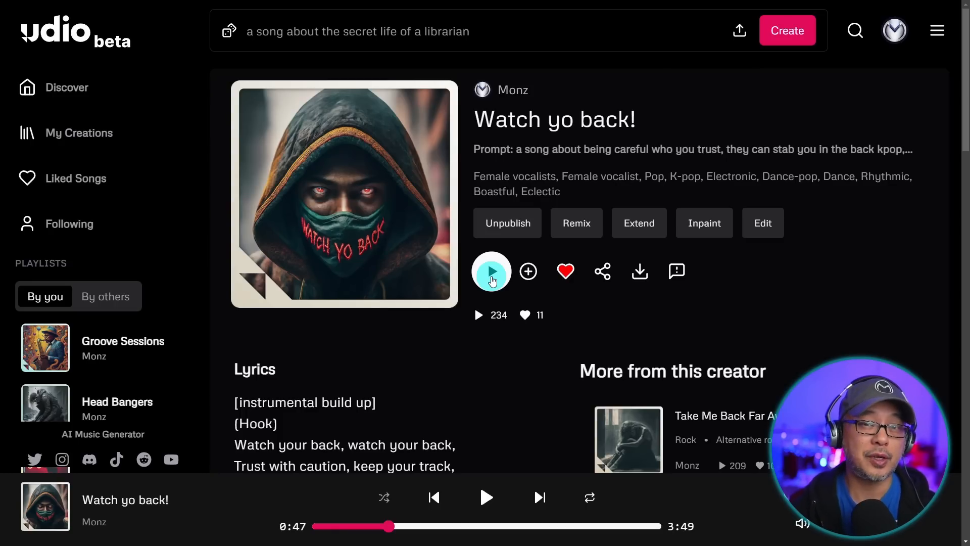
- Play Watch yo back! briefly, pause it, then head to My Creations
click(491, 271)
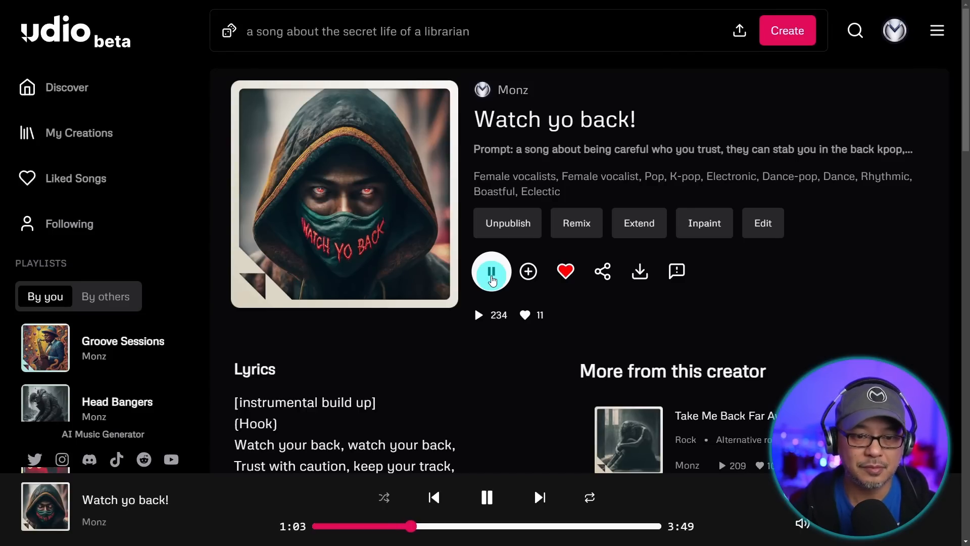
click(491, 271)
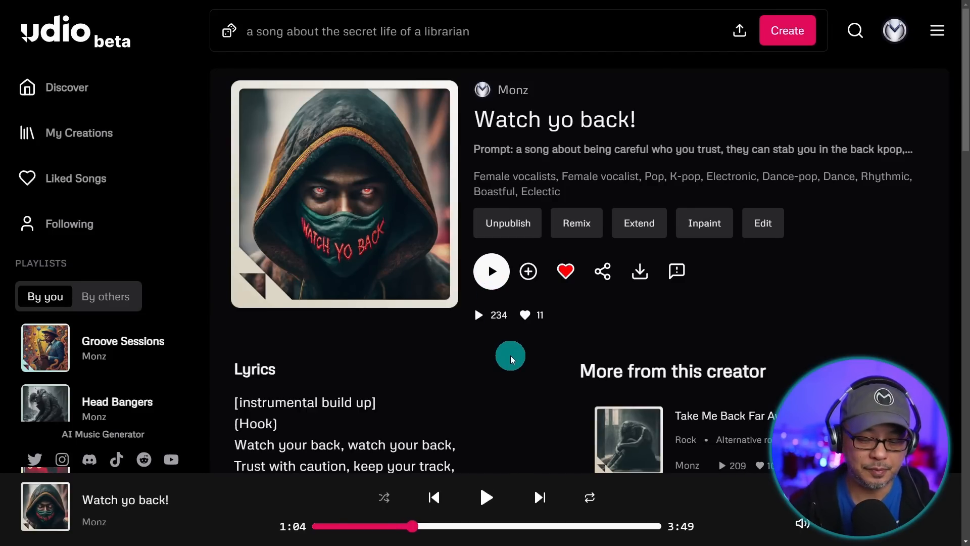
click(79, 133)
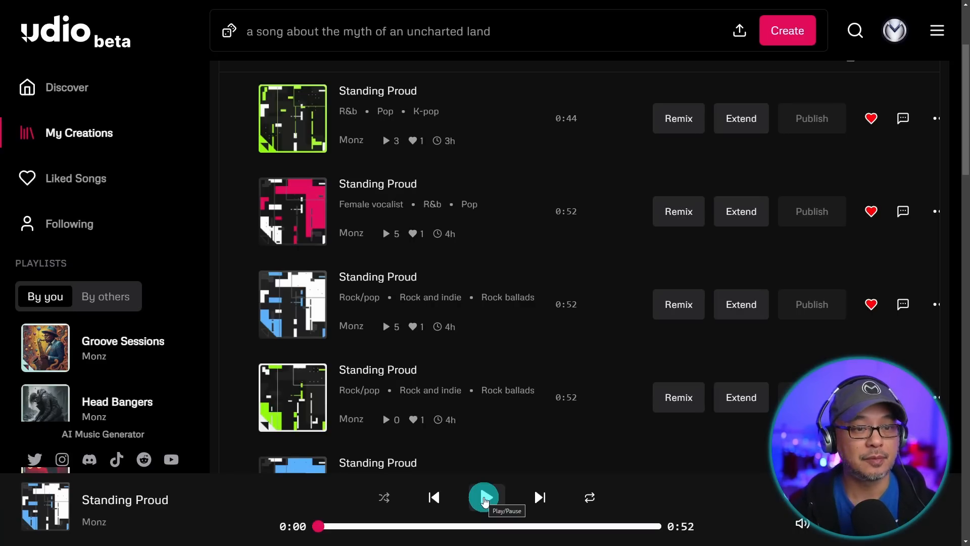
- Audition the third Standing Proud clip for about twenty seconds, then pause it
click(484, 498)
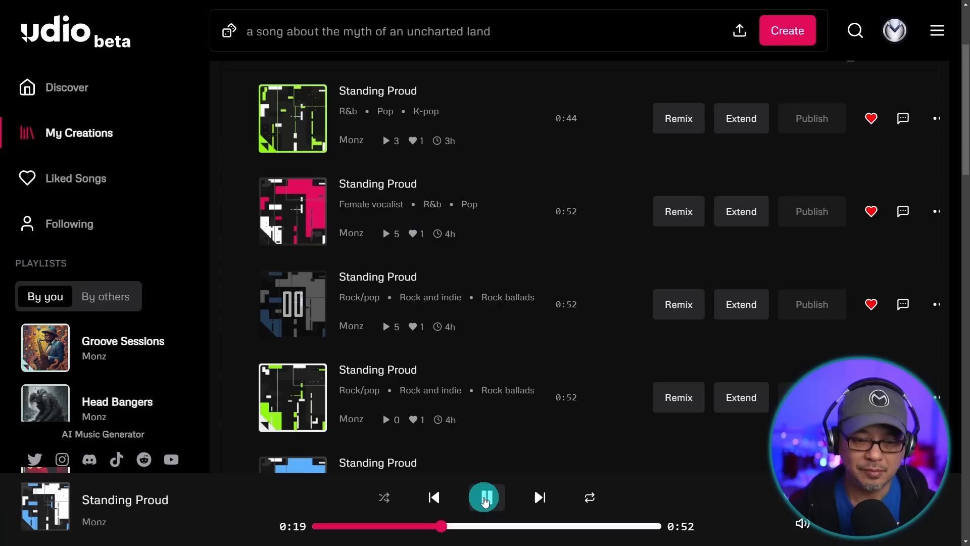
click(485, 497)
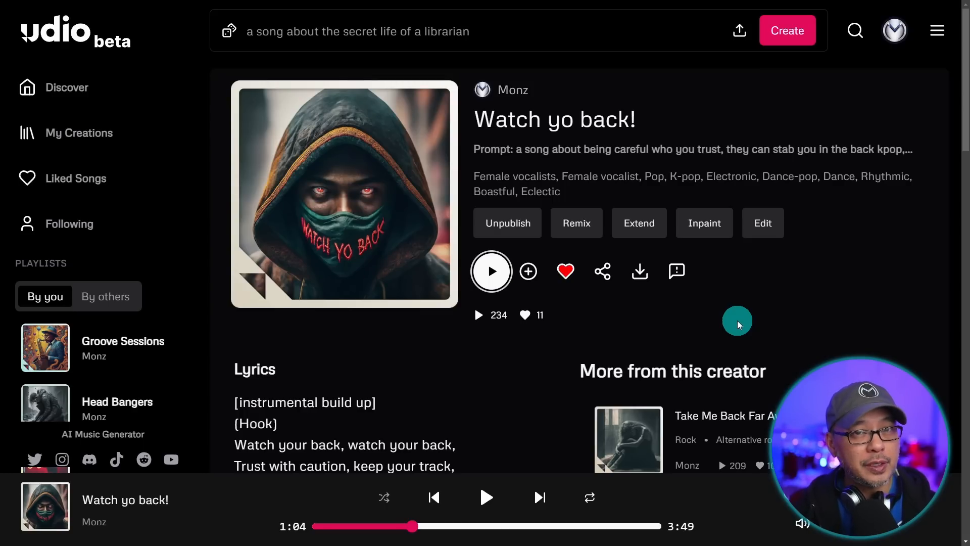
click(638, 270)
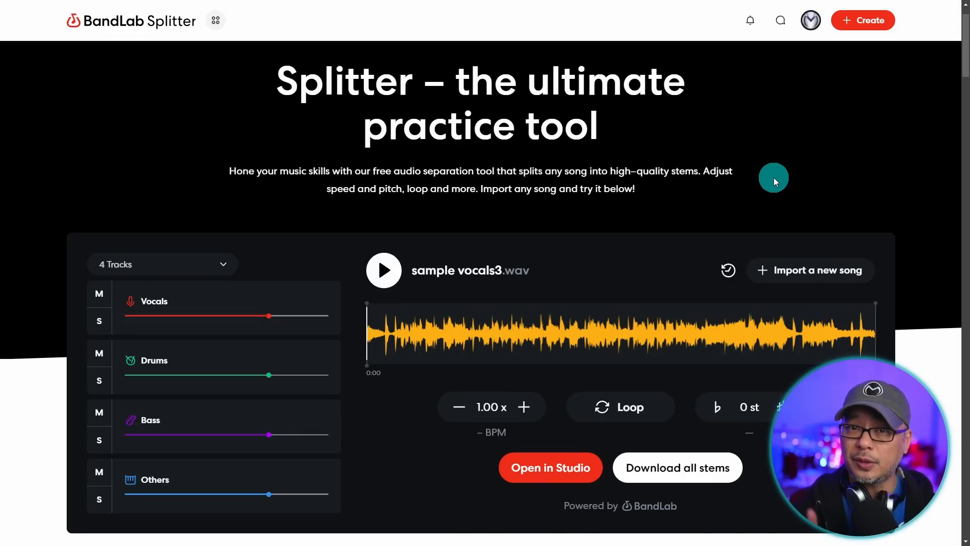
mouse_move(676, 260)
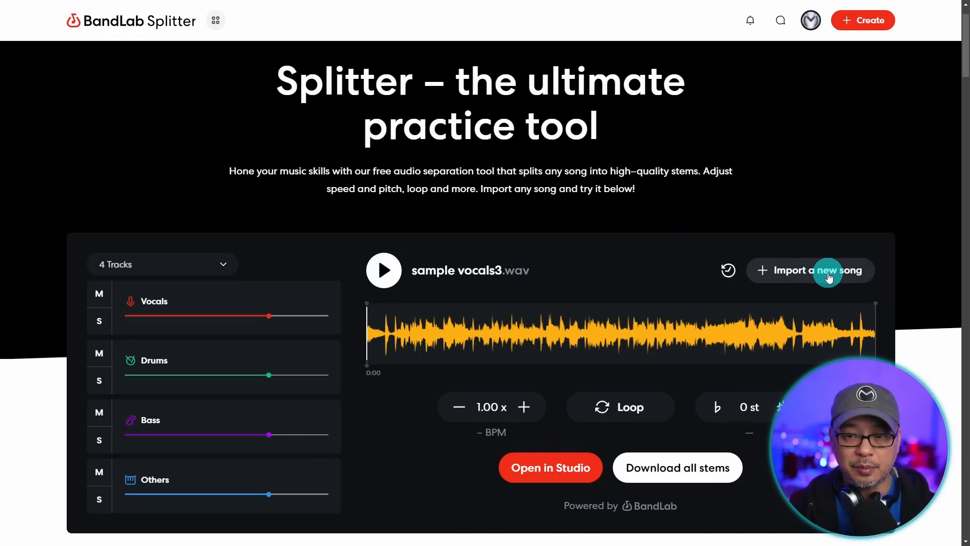
click(810, 271)
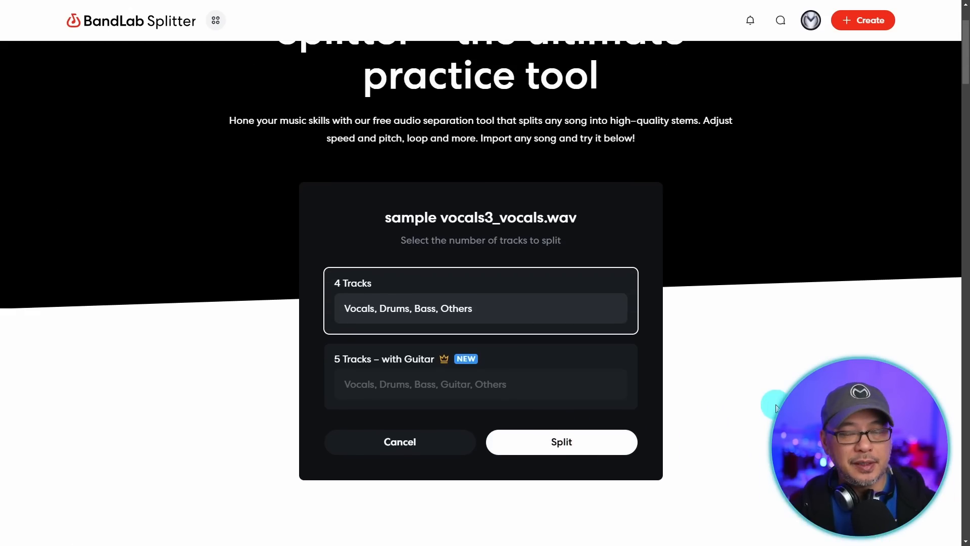
scroll(up, 3)
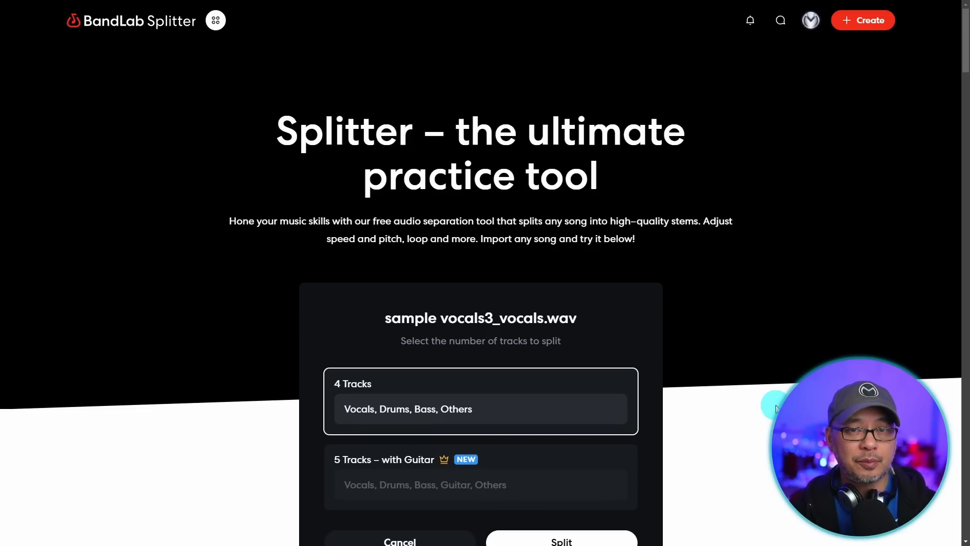
mouse_move(770, 365)
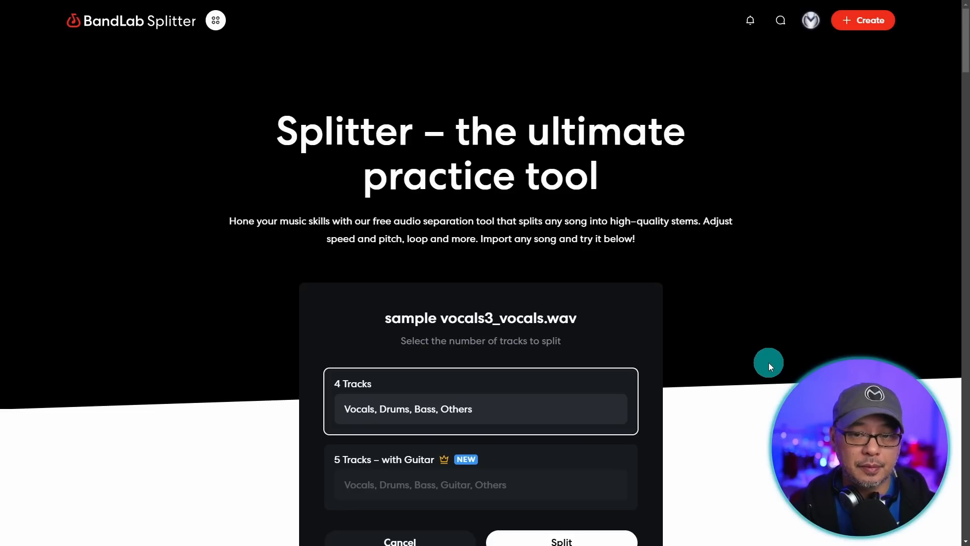
click(561, 540)
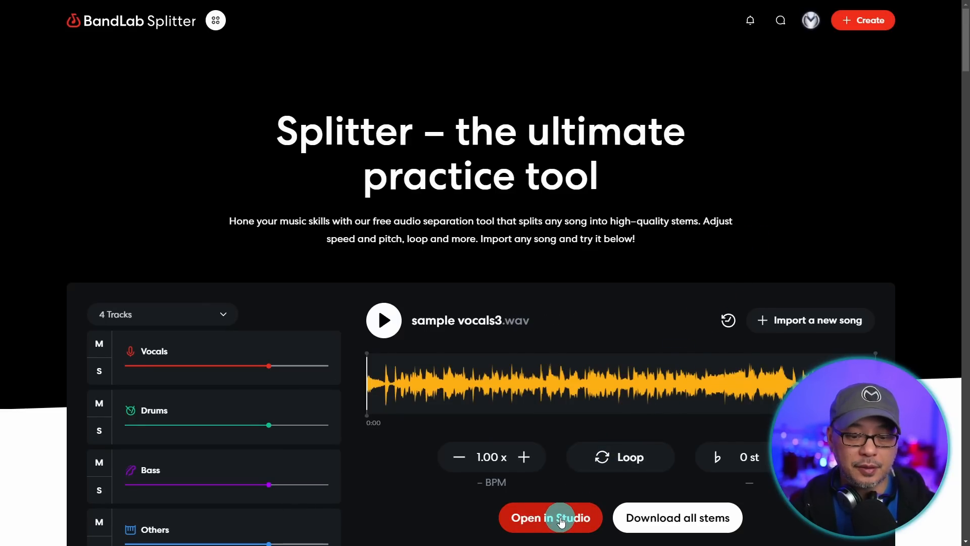
- Bring the four sample vocals3 stems into BandLab Studio and solo the Vocals stem, then unsolo it
click(550, 518)
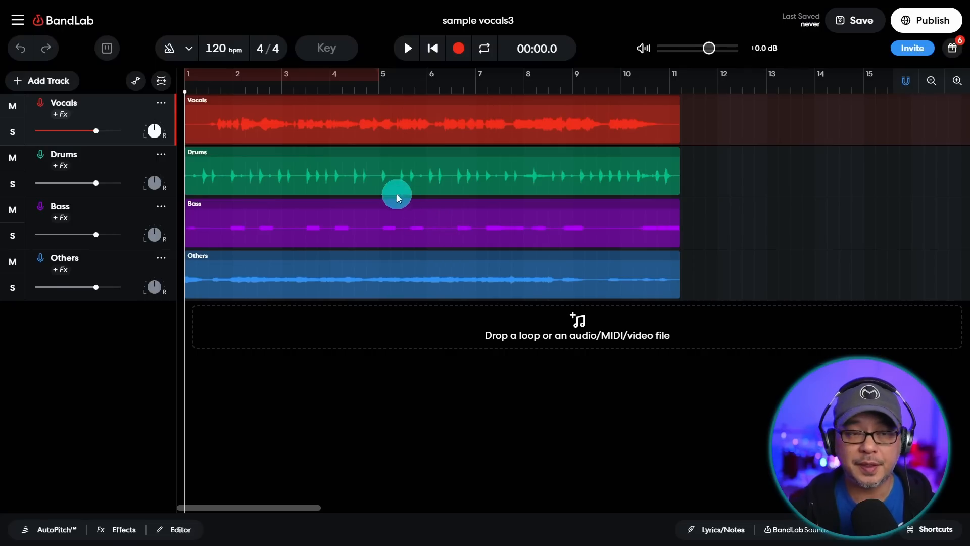
mouse_move(125, 121)
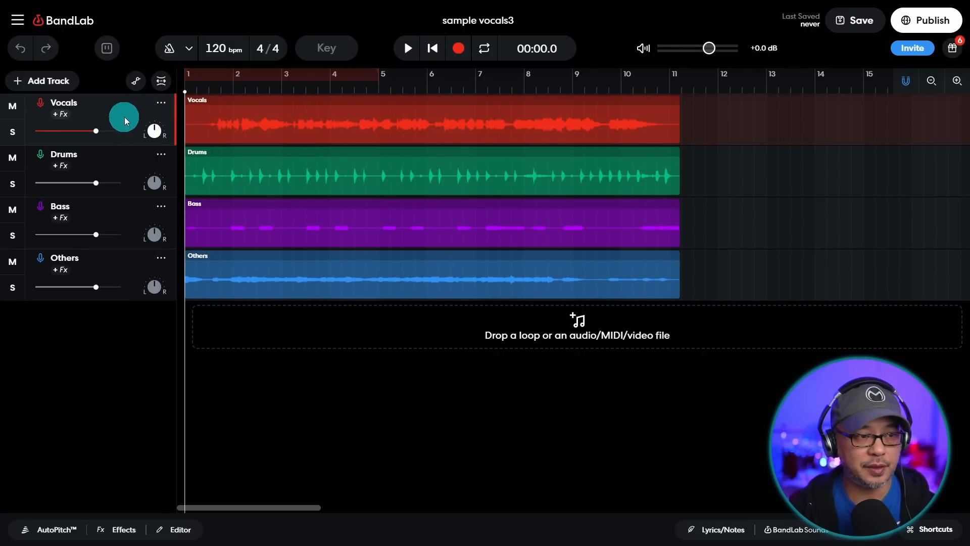
mouse_move(131, 288)
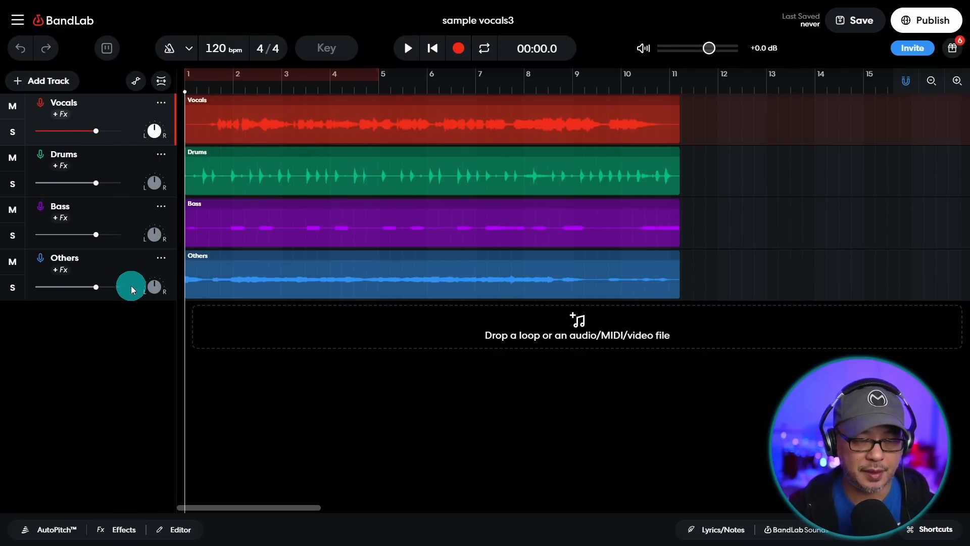
mouse_move(233, 181)
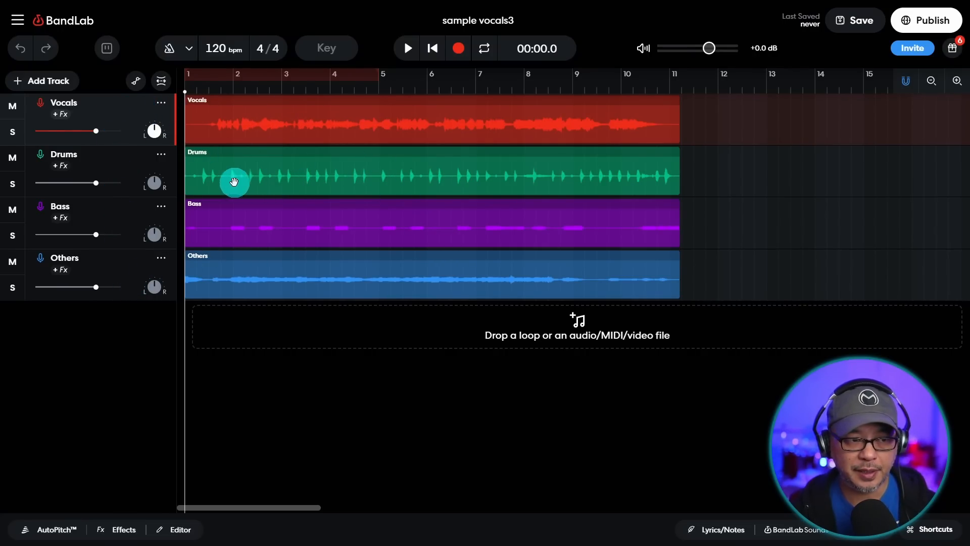
click(406, 48)
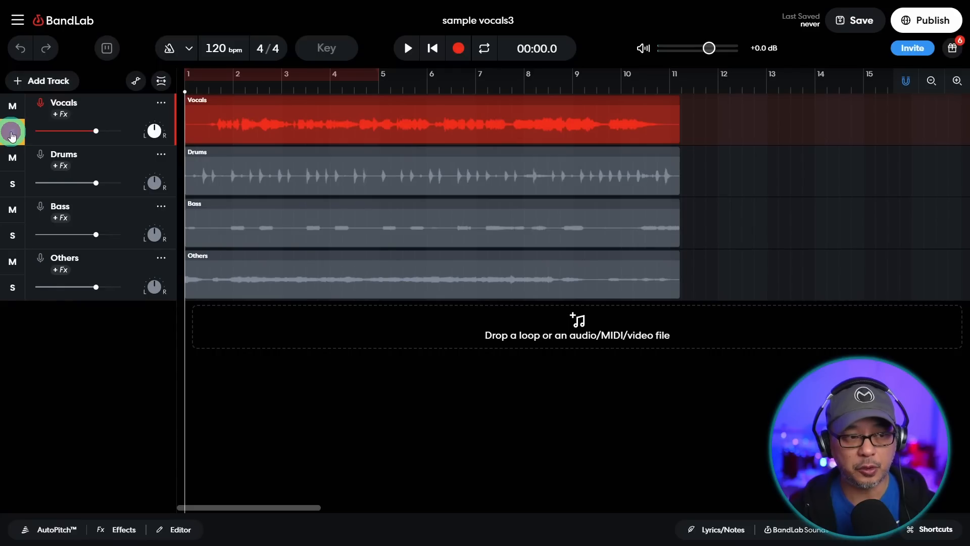
click(406, 49)
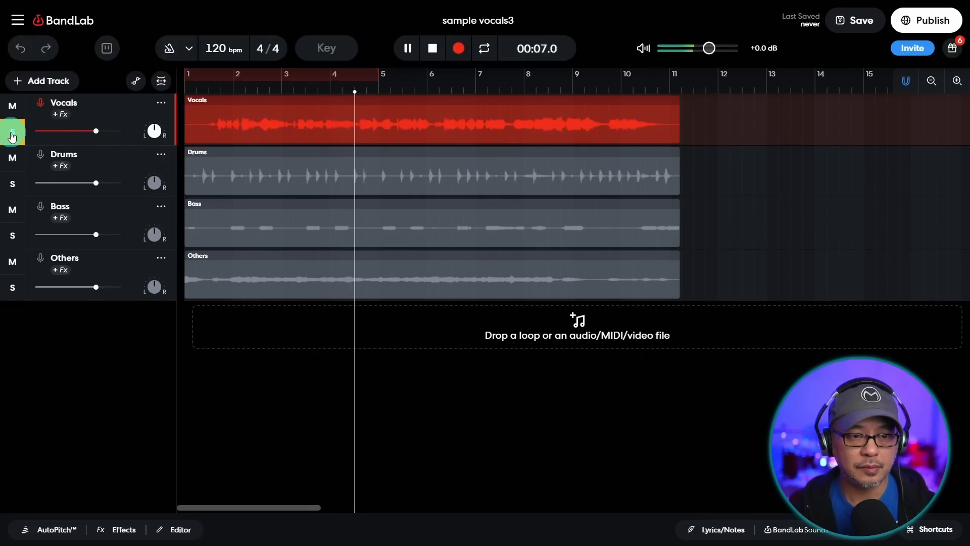
click(432, 49)
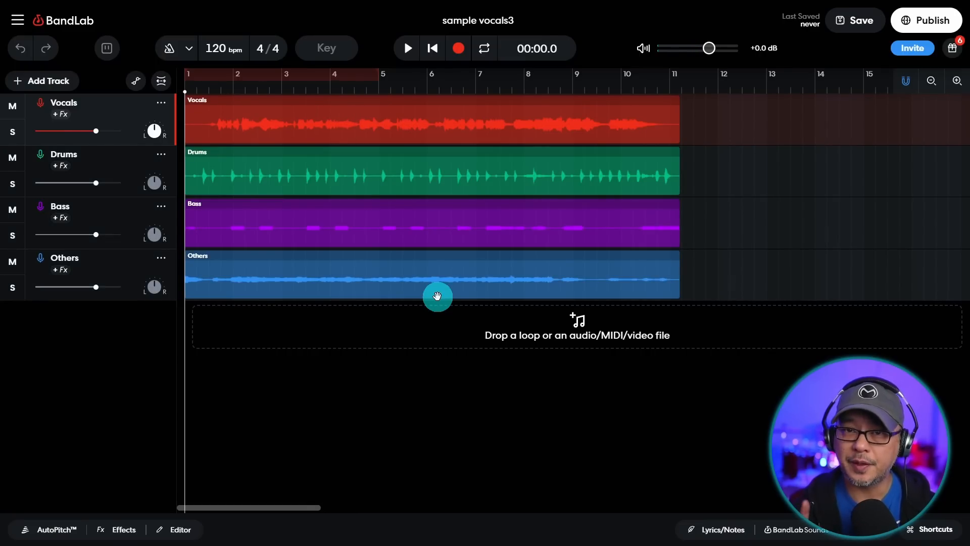
mouse_move(628, 123)
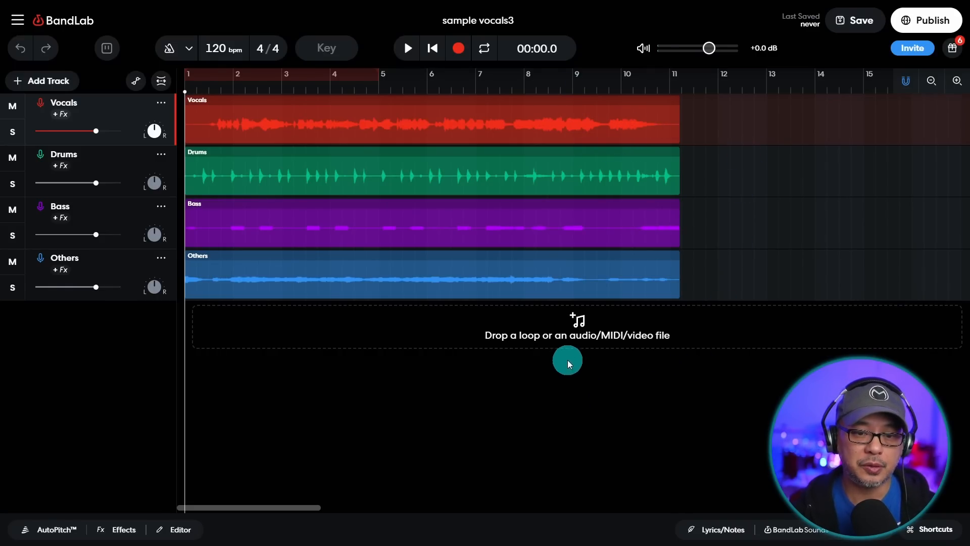
mouse_move(559, 378)
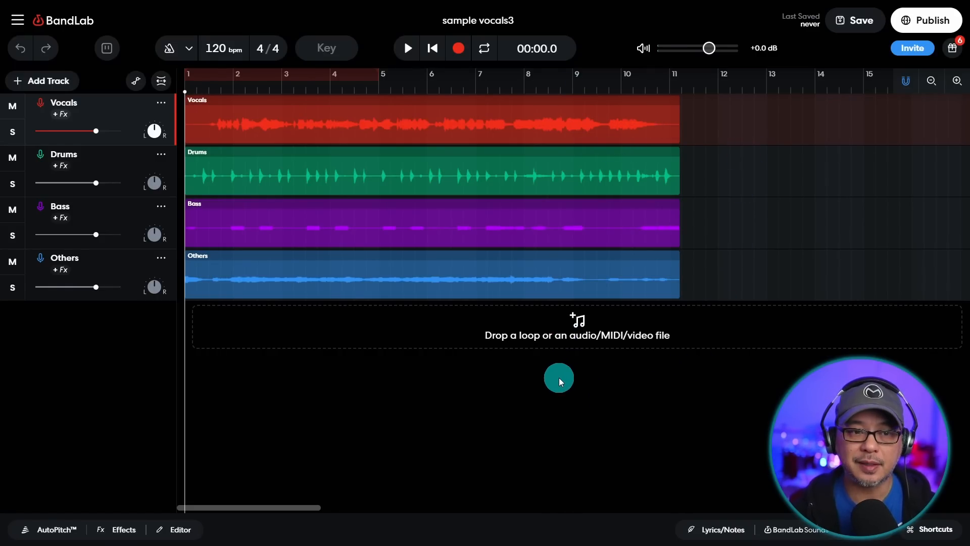
mouse_move(442, 187)
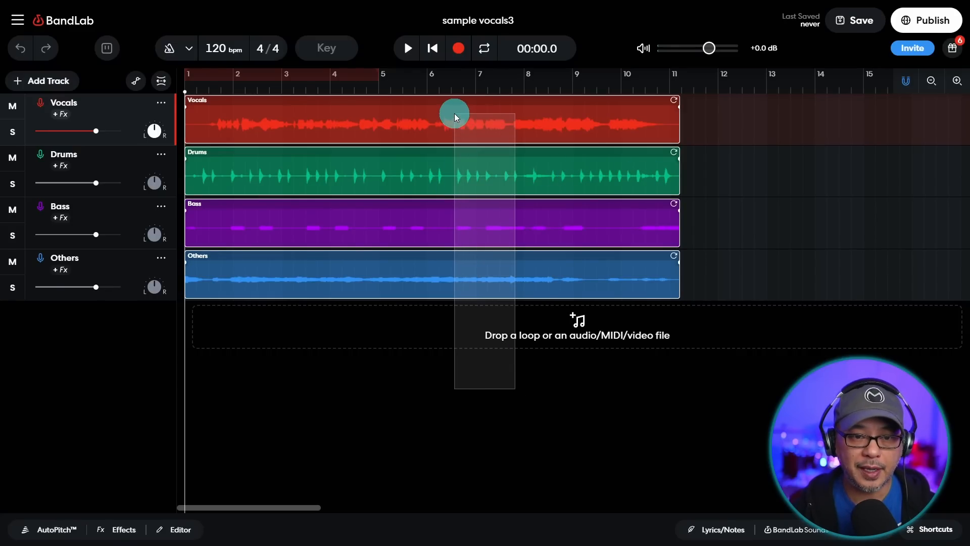
- Park the playhead partway through the stems, around 00:11.8
click(569, 92)
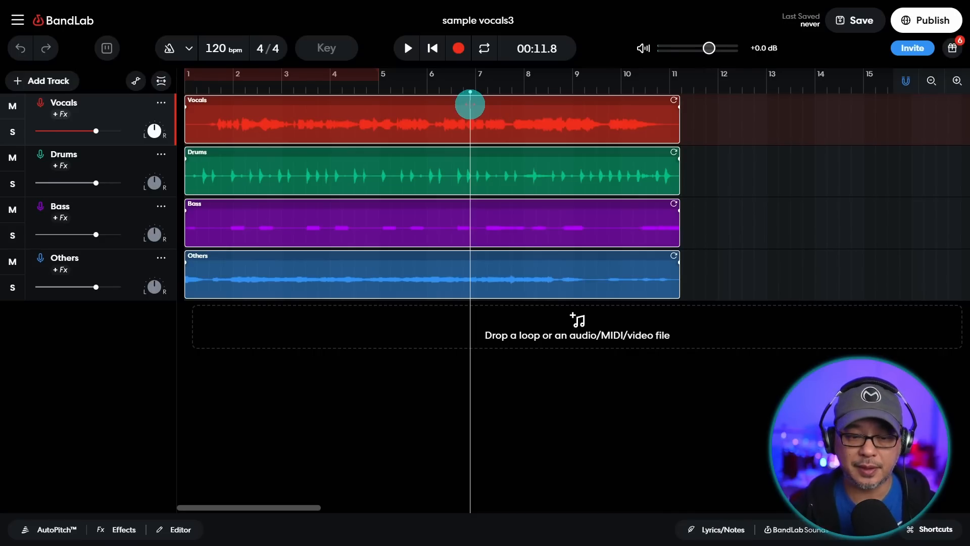
key(s)
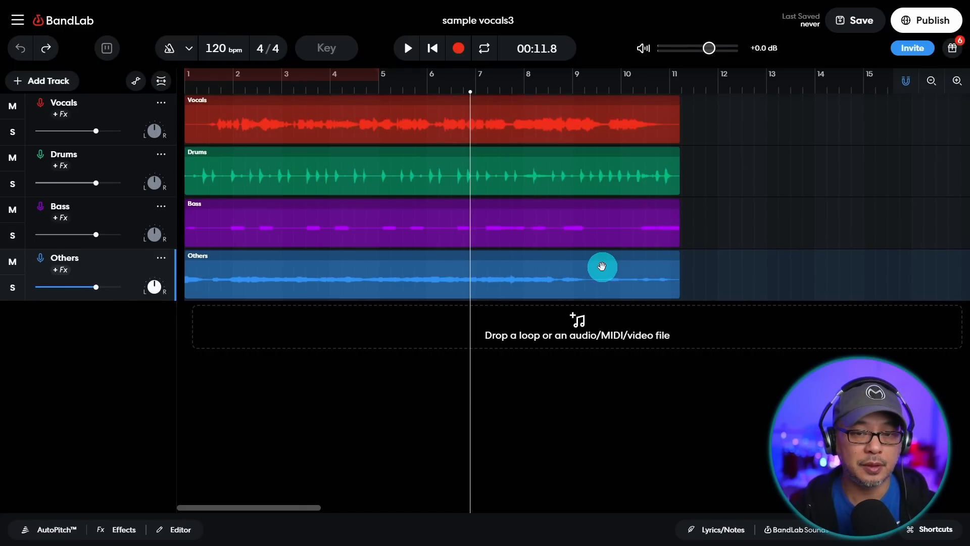
click(18, 21)
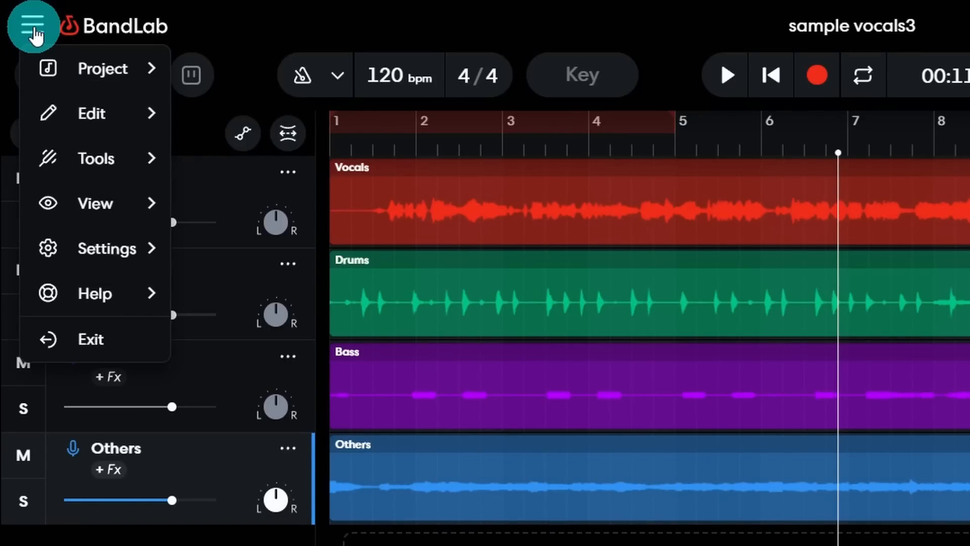
click(104, 68)
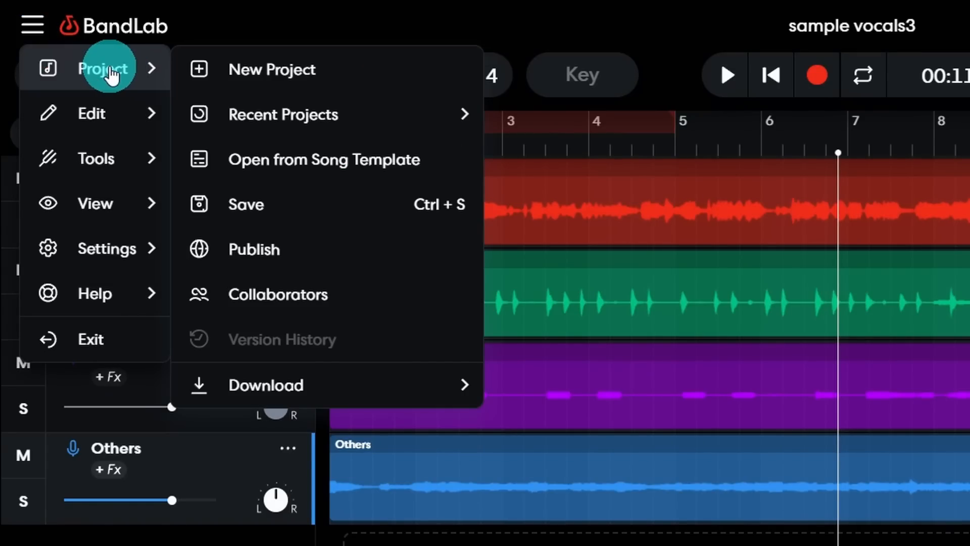
click(265, 385)
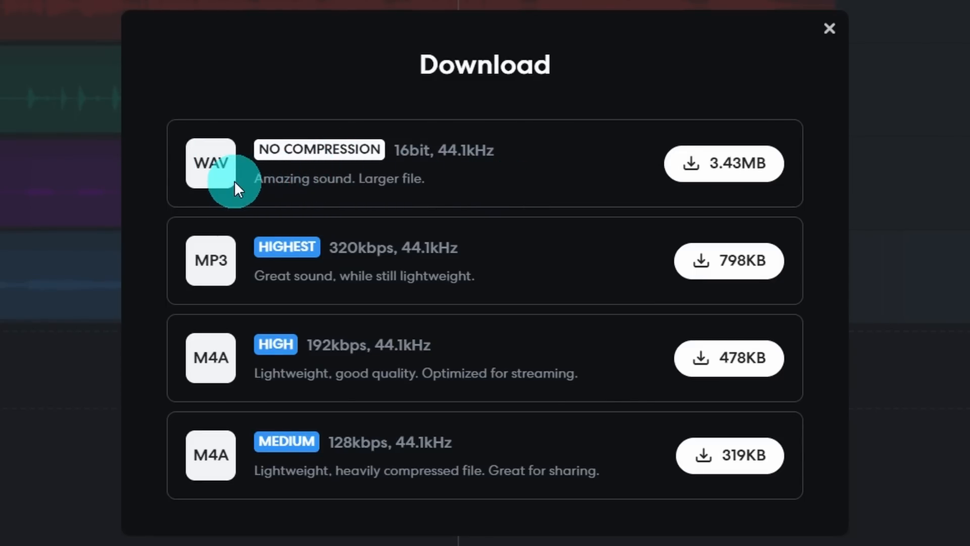
mouse_move(533, 298)
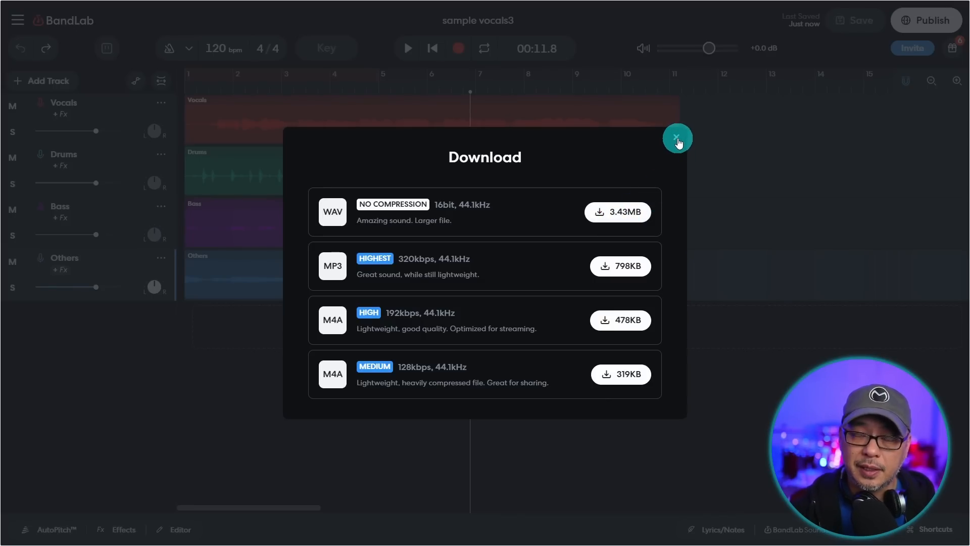
click(676, 137)
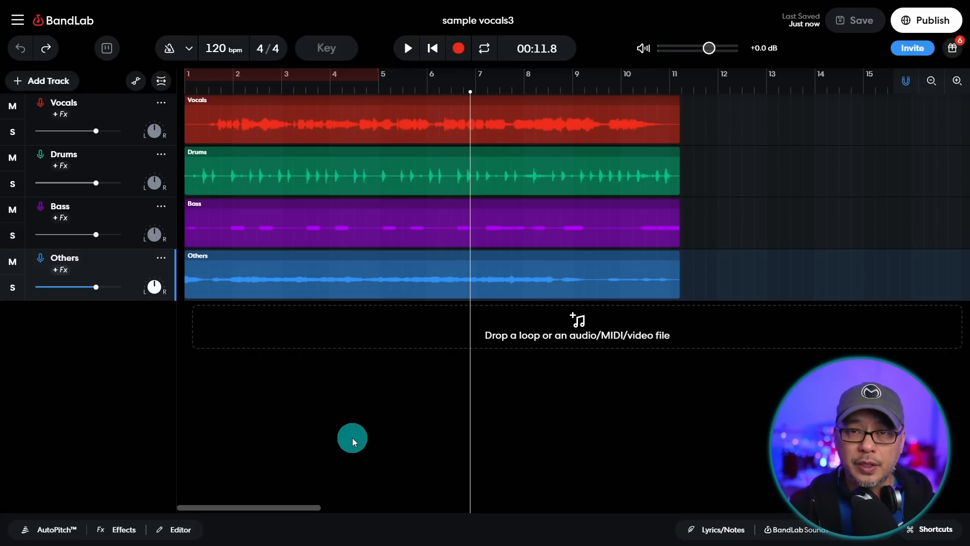
mouse_move(619, 272)
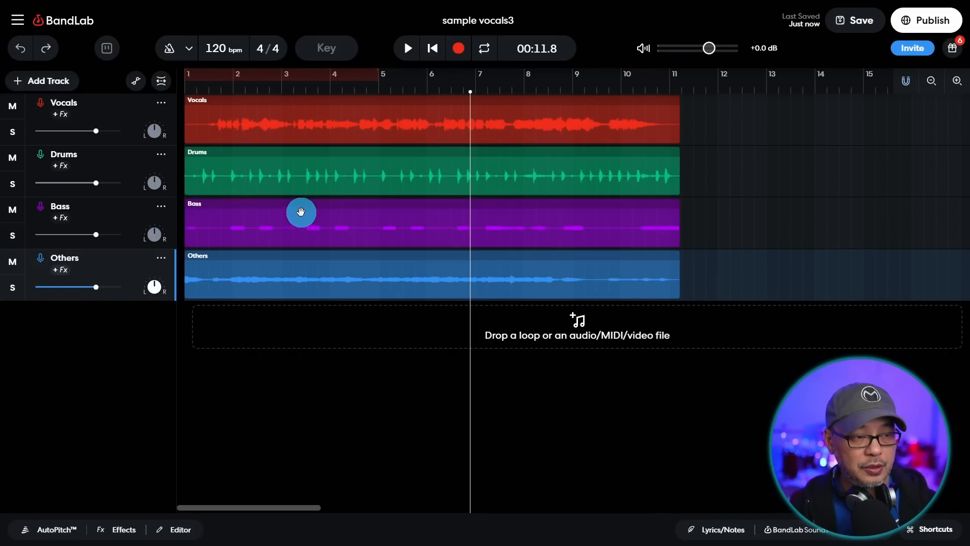
- Solo the Vocals track and start downloading the vocals-only project via Project > Download
click(12, 131)
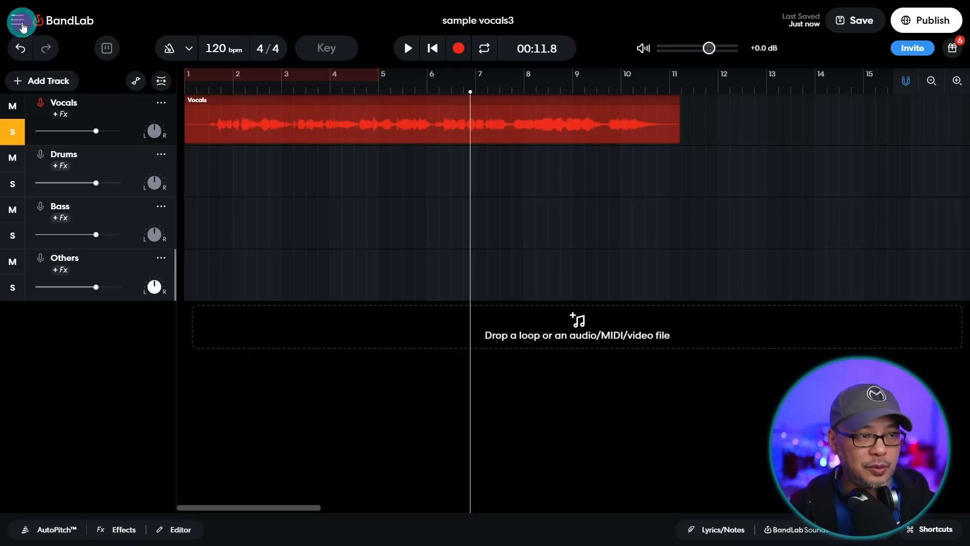
click(22, 21)
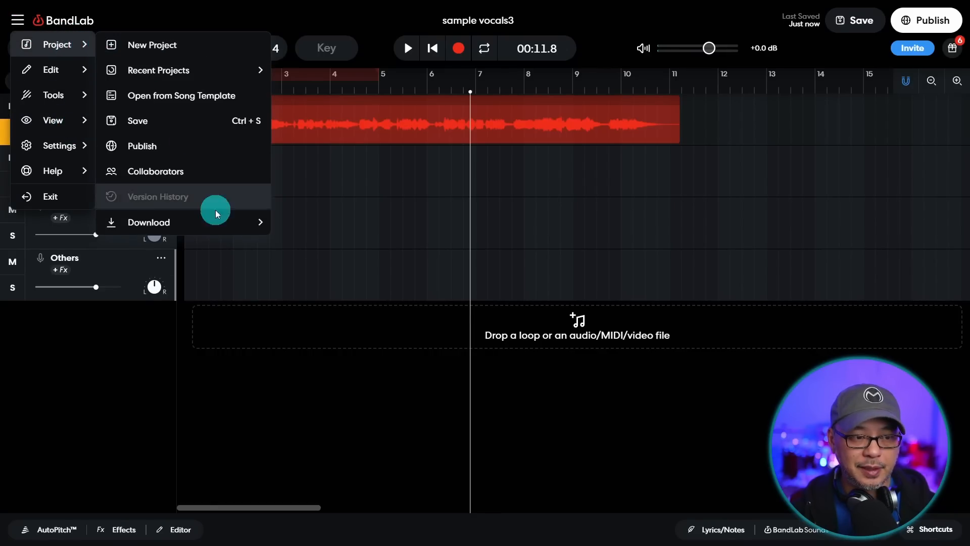
click(138, 120)
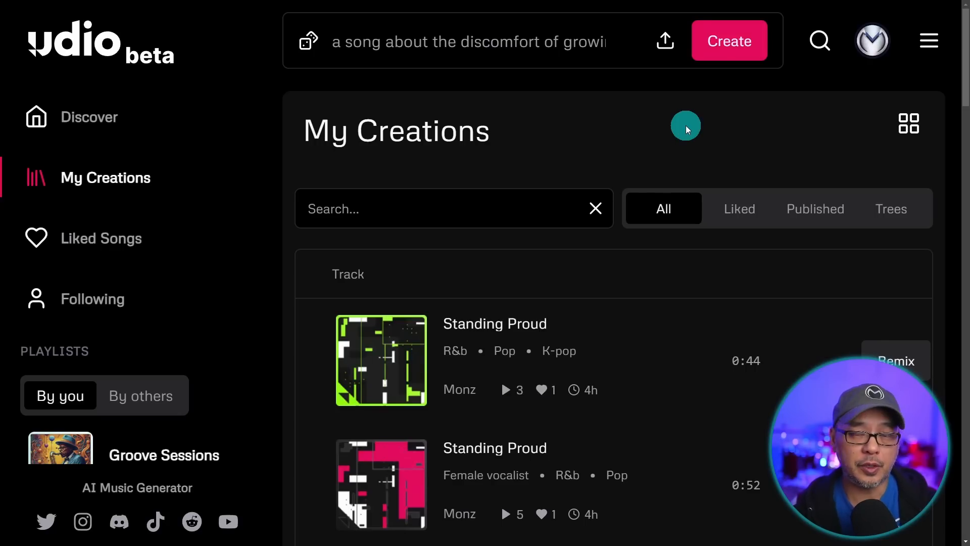
mouse_move(660, 41)
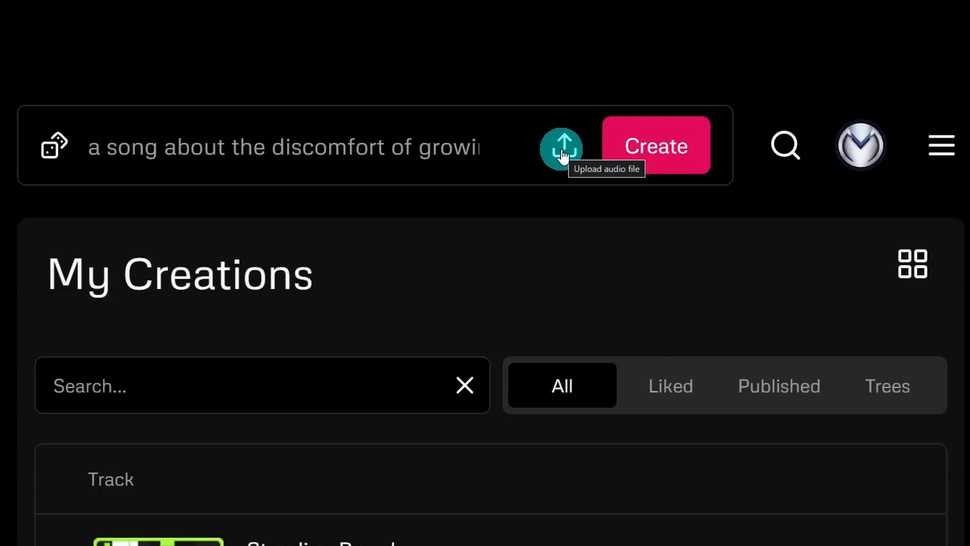
- Upload the vocal sample file to Udio and confirm having rights to use it
click(560, 146)
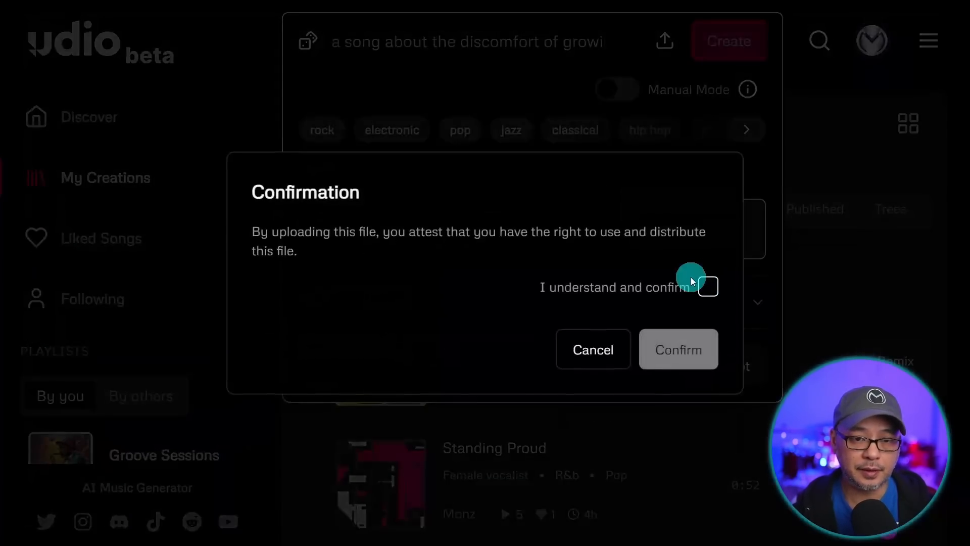
click(708, 286)
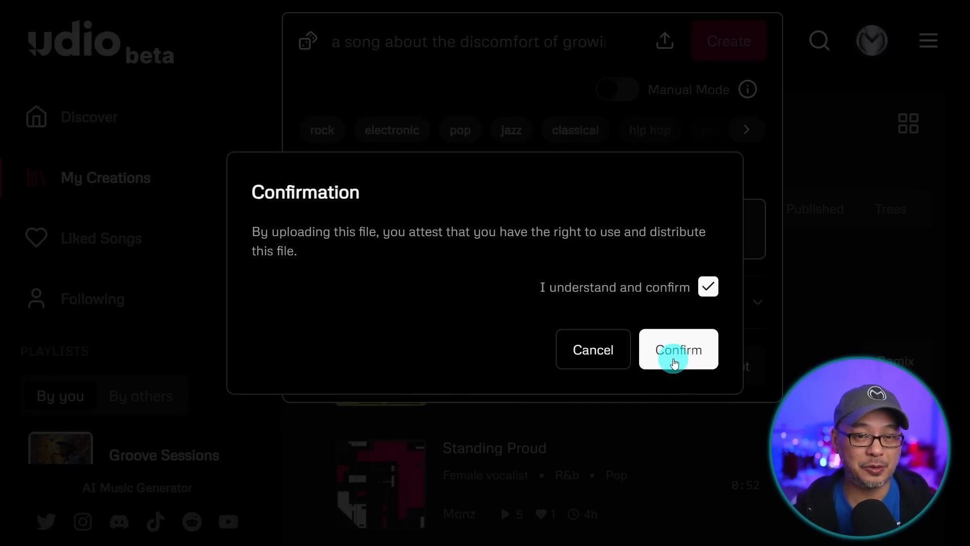
click(677, 348)
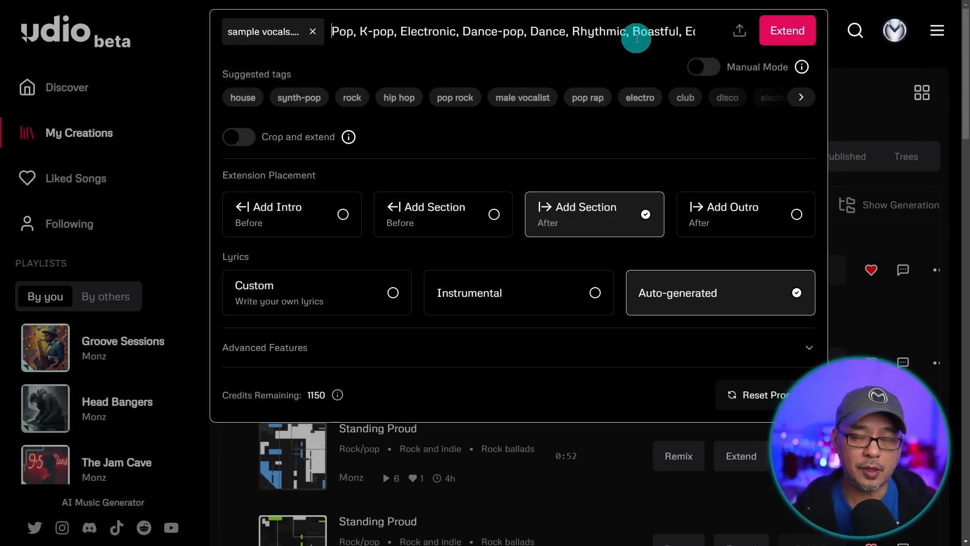
- Add the dolby atmos style tag, switch to Manual Mode, and enable Crop and extend
text(dolby)
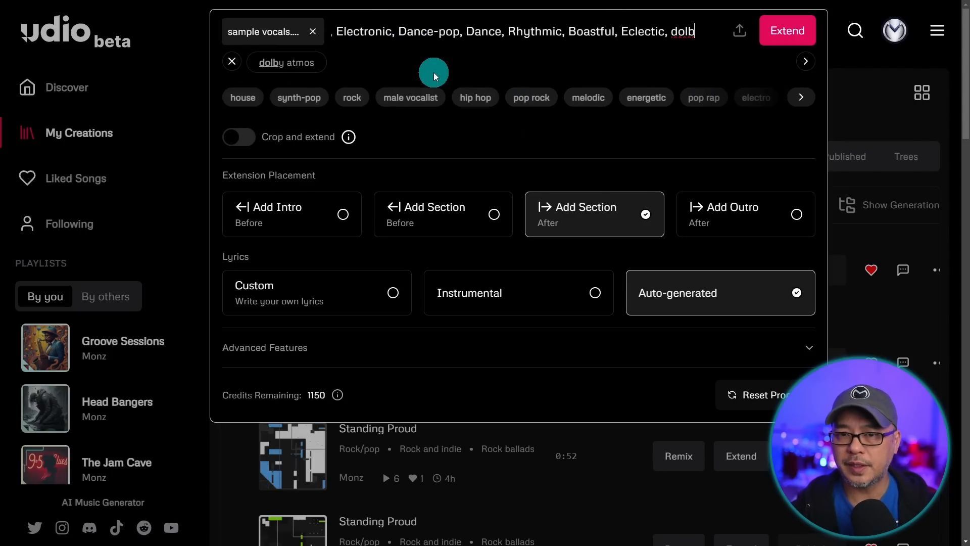
mouse_move(286, 62)
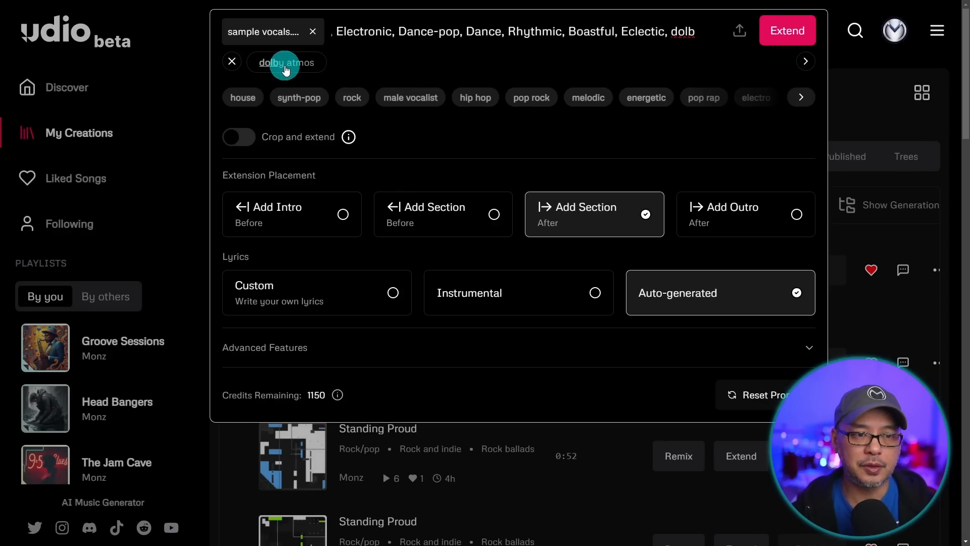
click(285, 61)
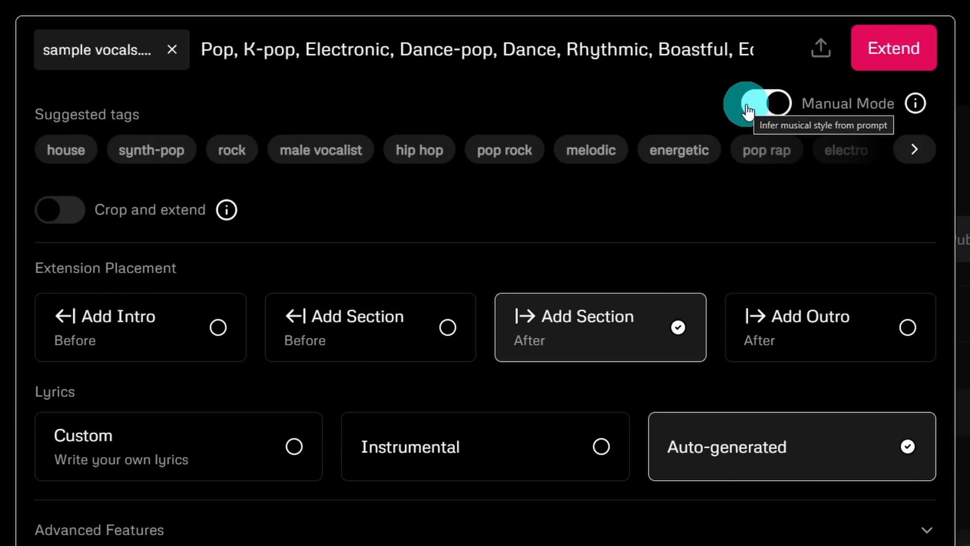
click(765, 103)
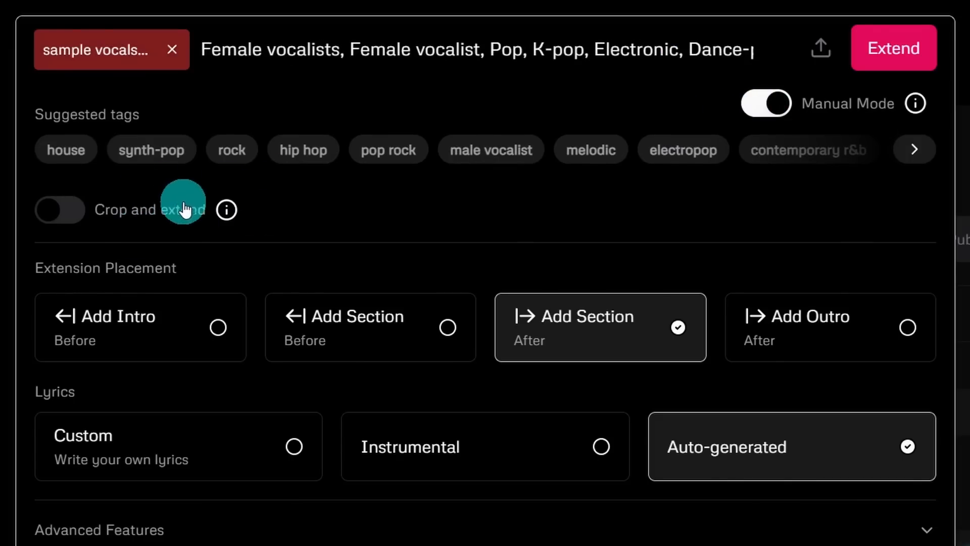
click(59, 209)
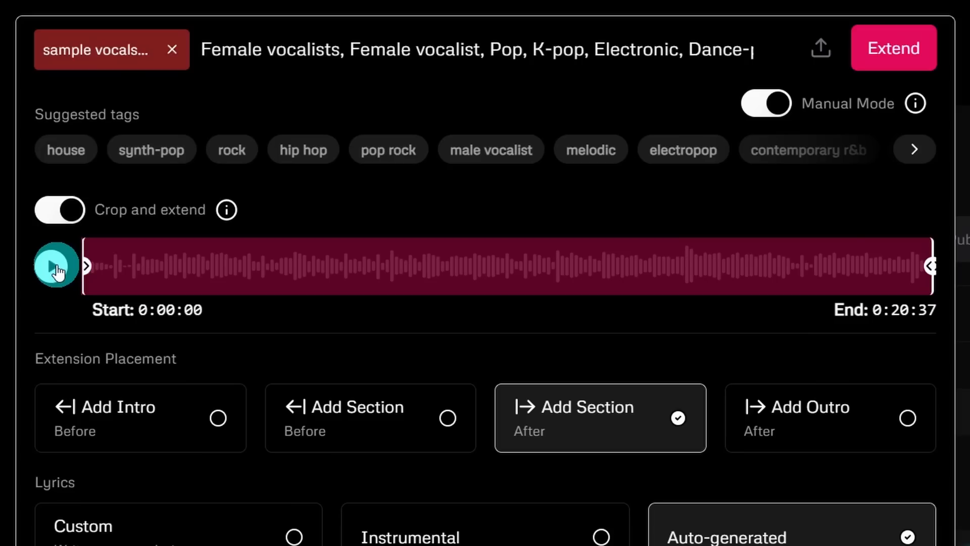
- Preview the uploaded vocal sample in the crop waveform
click(55, 266)
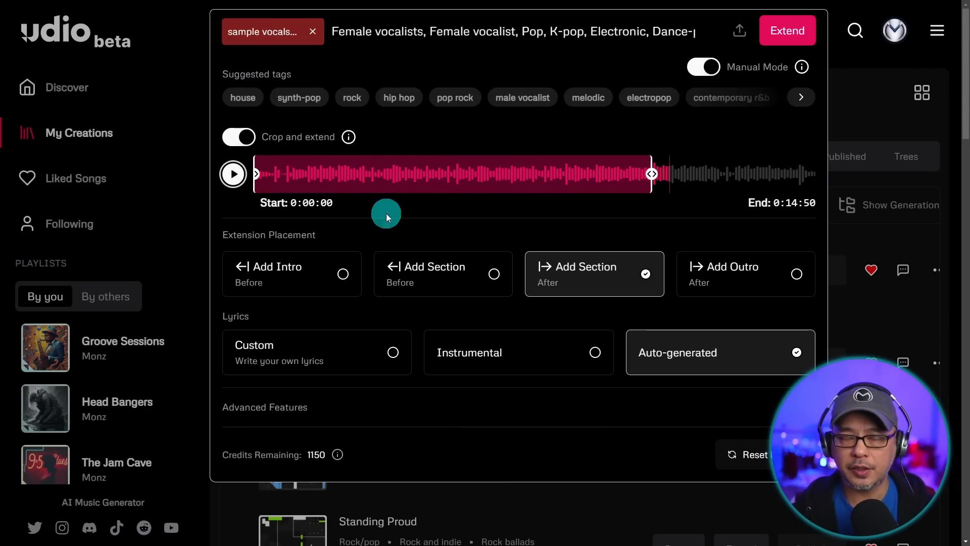
mouse_move(723, 210)
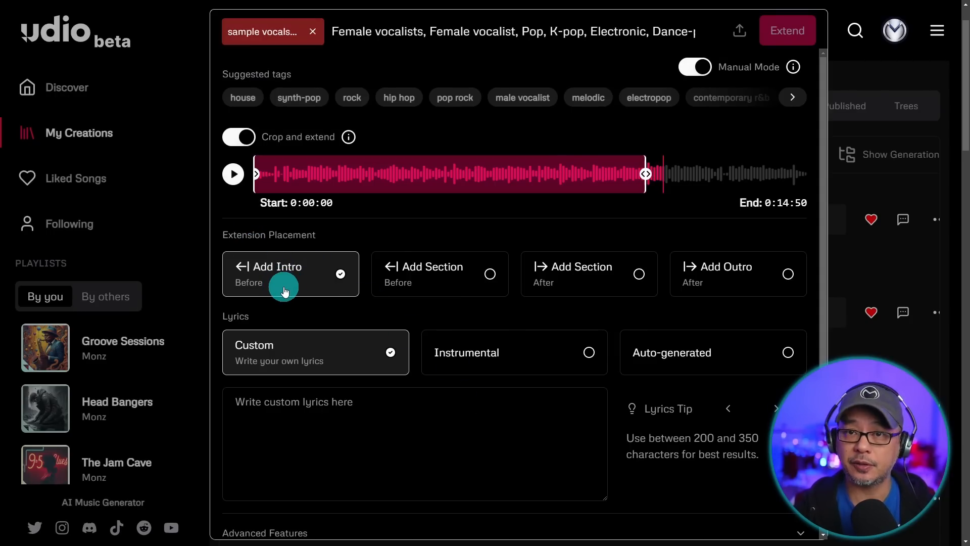
- Insert a [pause] tag as the first line of the custom lyrics
click(372, 413)
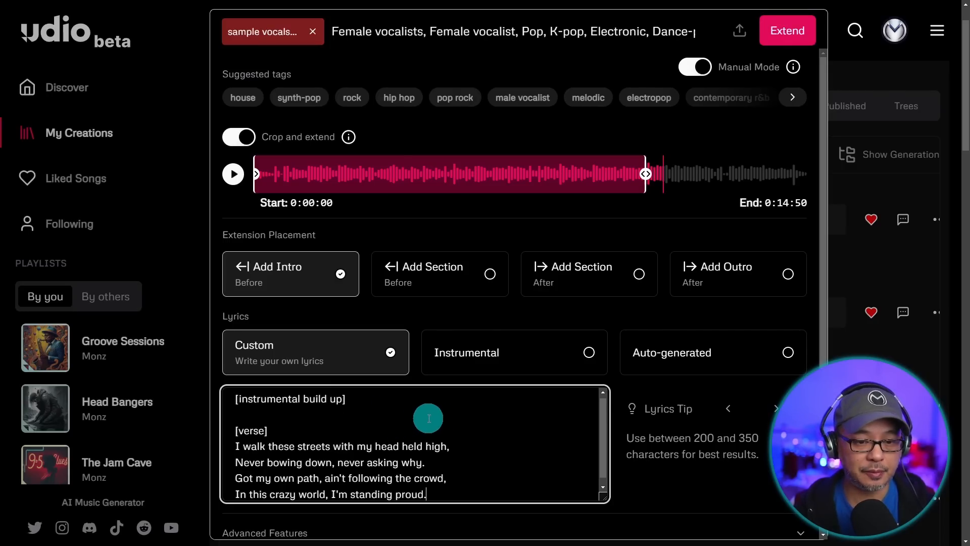
text([pause])
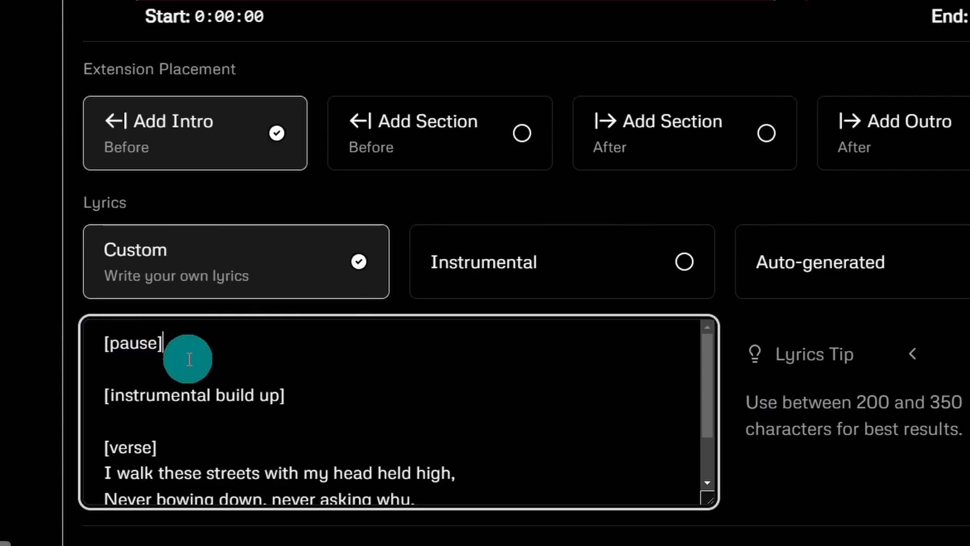
mouse_move(210, 408)
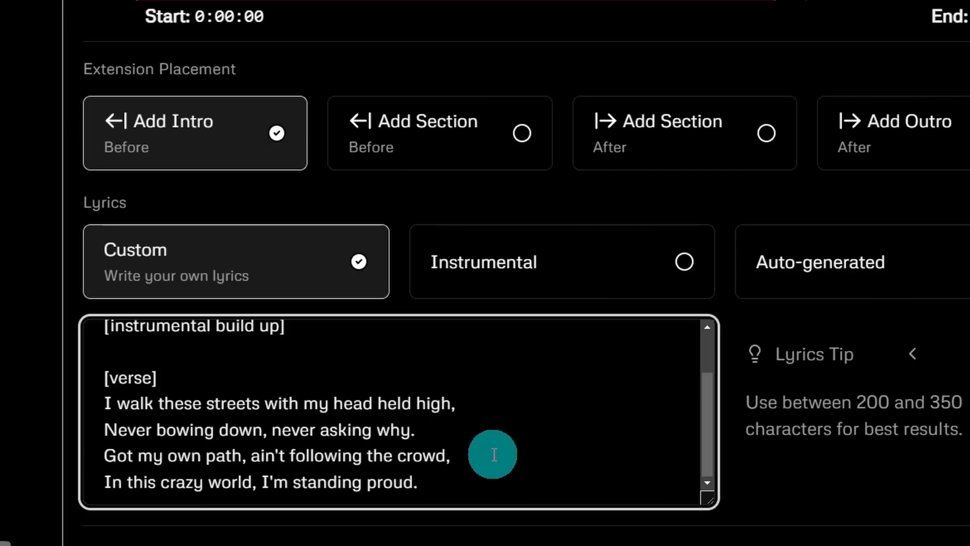
mouse_move(505, 446)
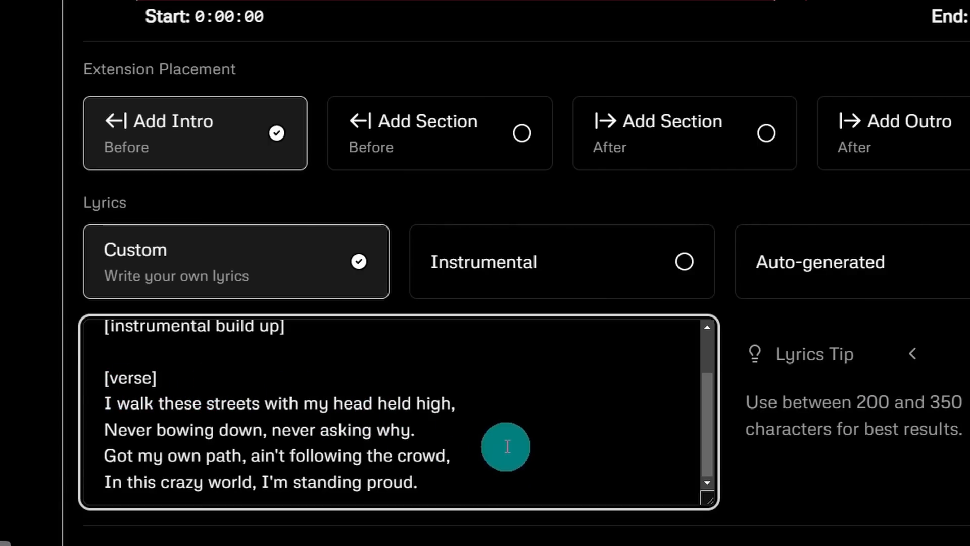
mouse_move(505, 461)
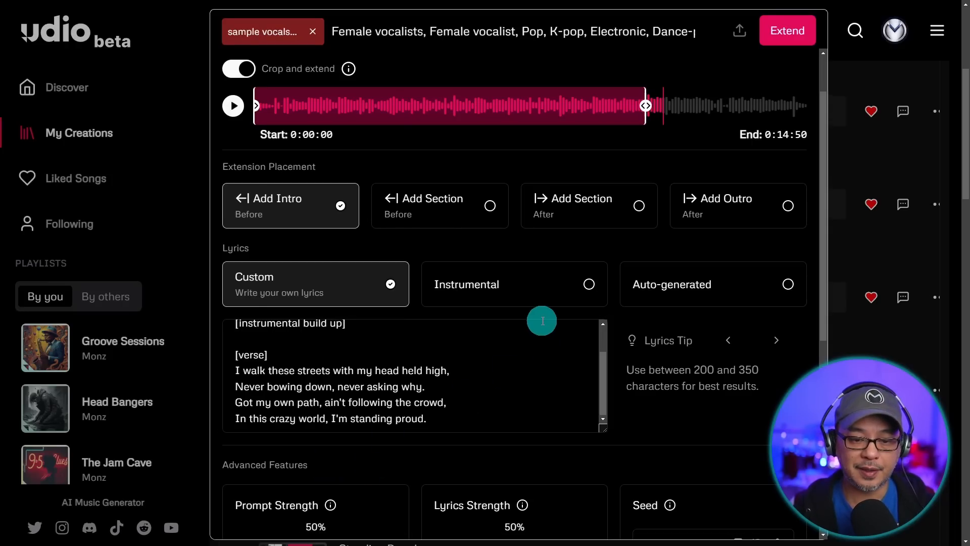
scroll(down, 3)
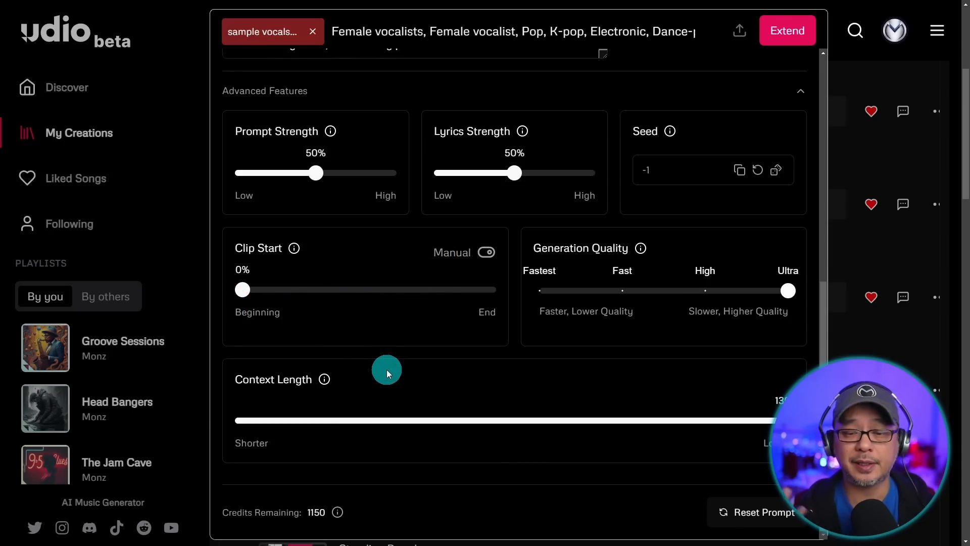
mouse_move(759, 334)
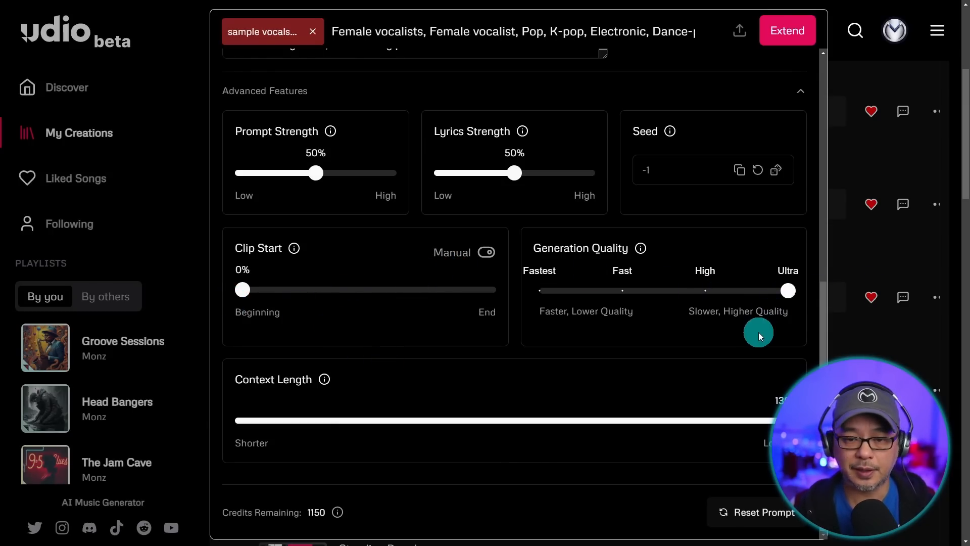
mouse_move(680, 376)
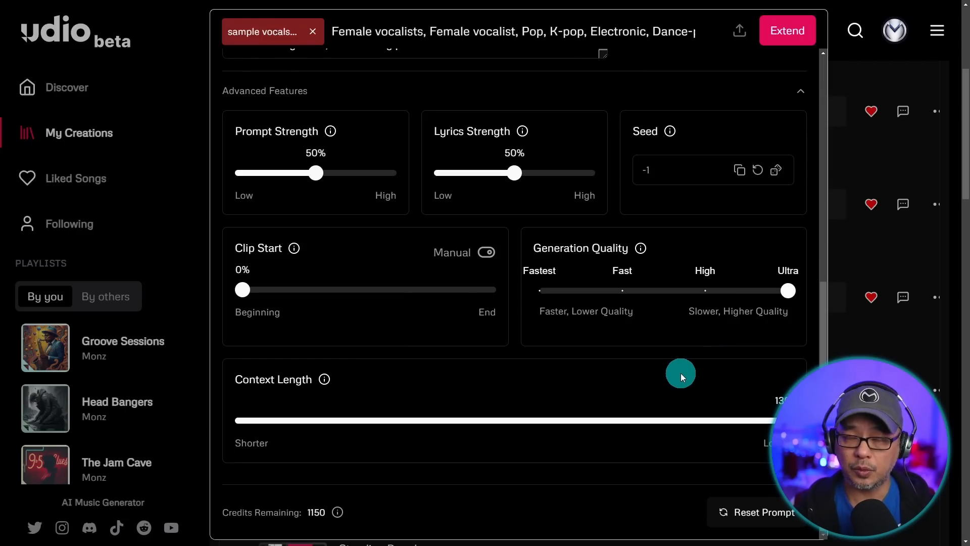
scroll(up, 3)
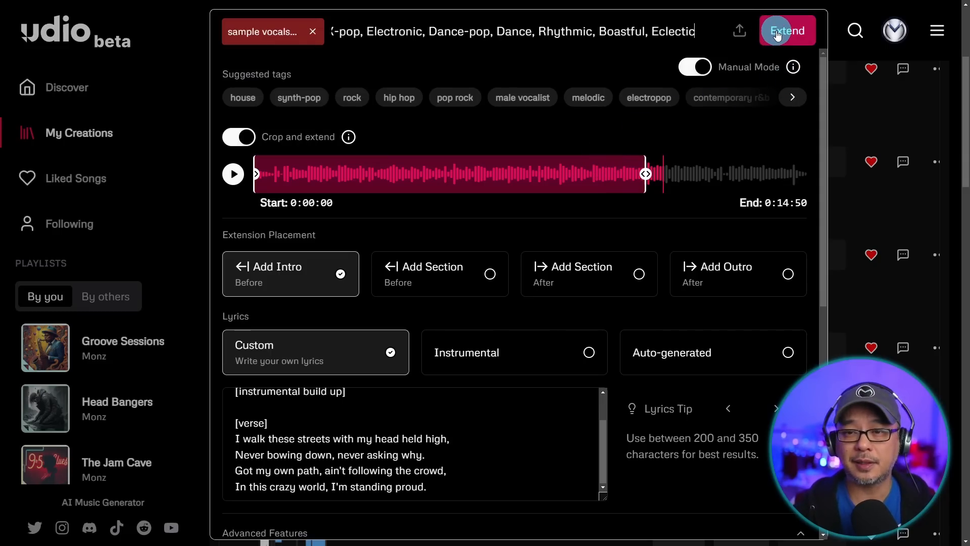
mouse_move(826, 97)
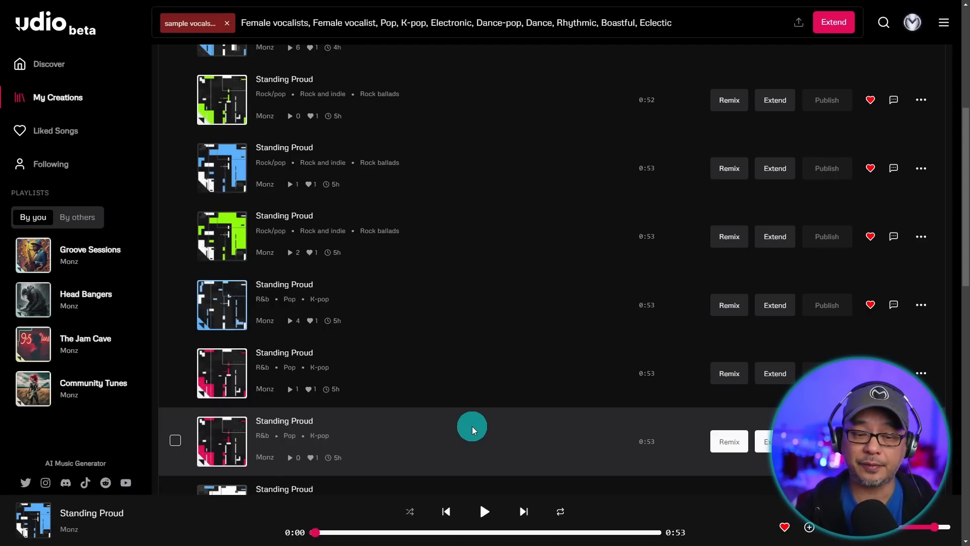
- Listen through the blue Rock/pop Standing Proud clip with a couple of pauses
click(484, 511)
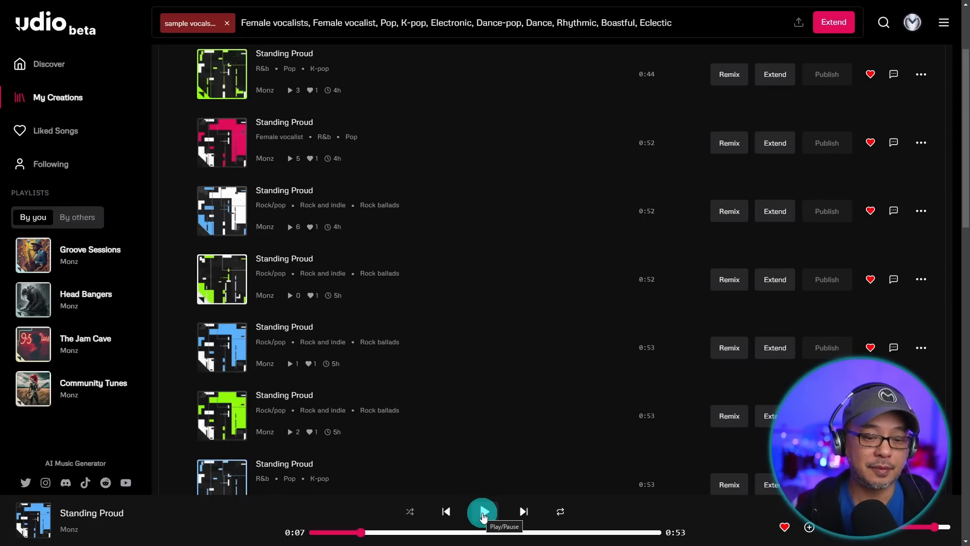
click(482, 511)
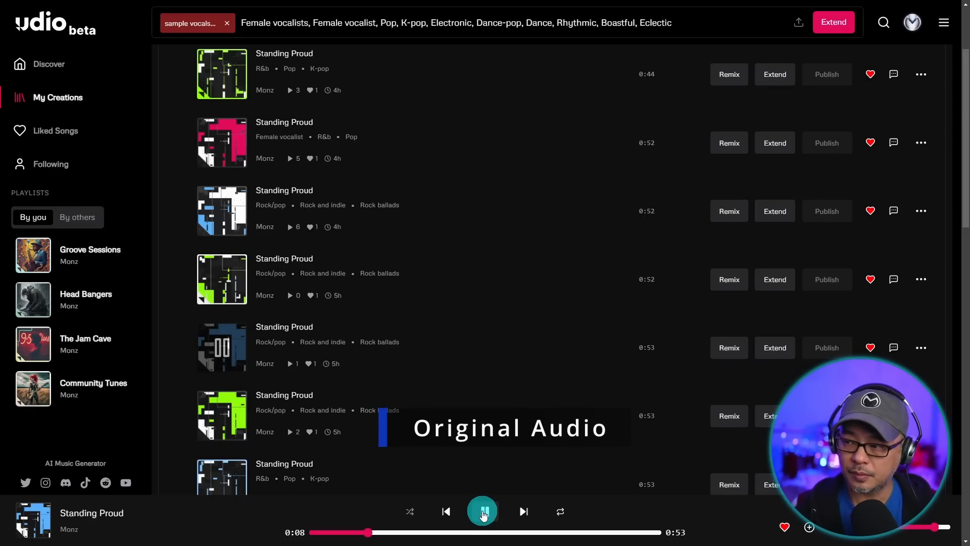
click(482, 512)
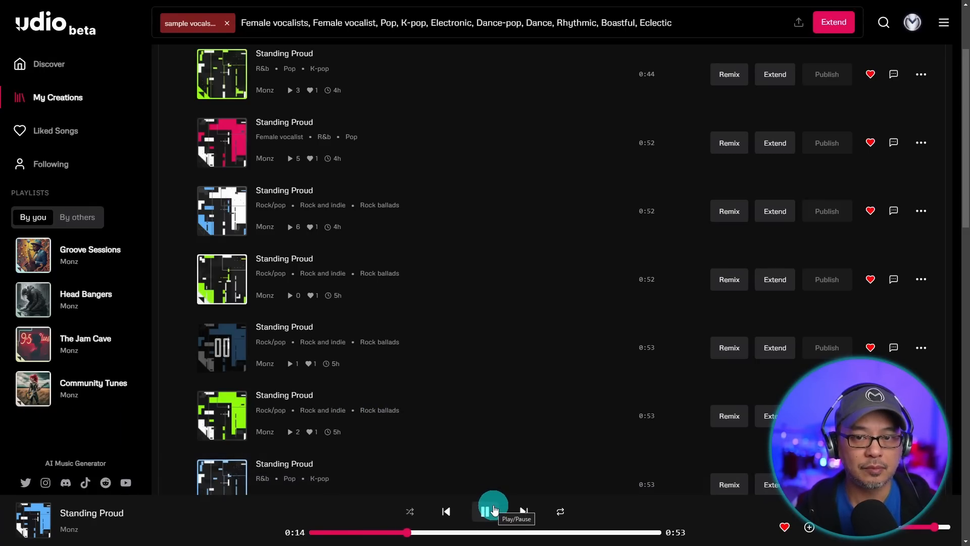
click(493, 511)
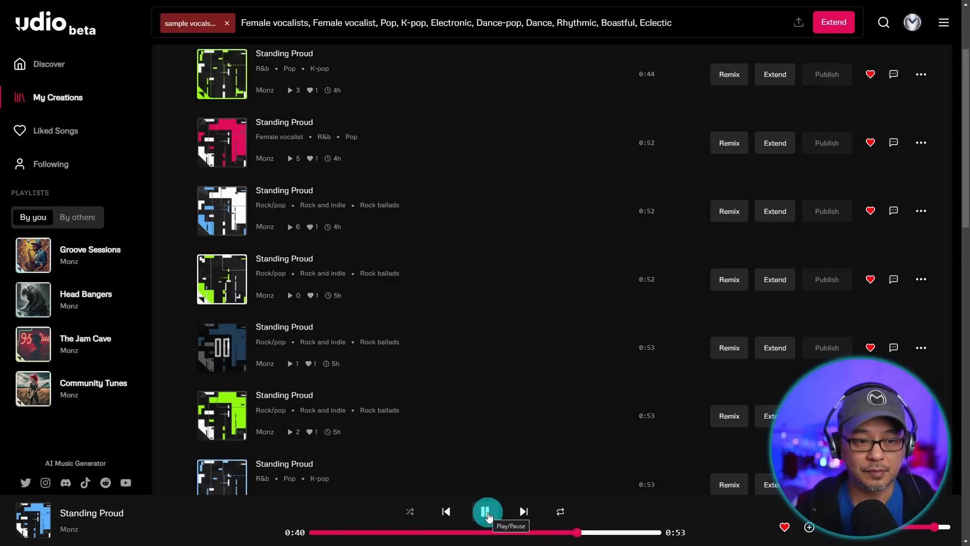
- Move on to the green rock clip, listen to it, then pause
click(487, 511)
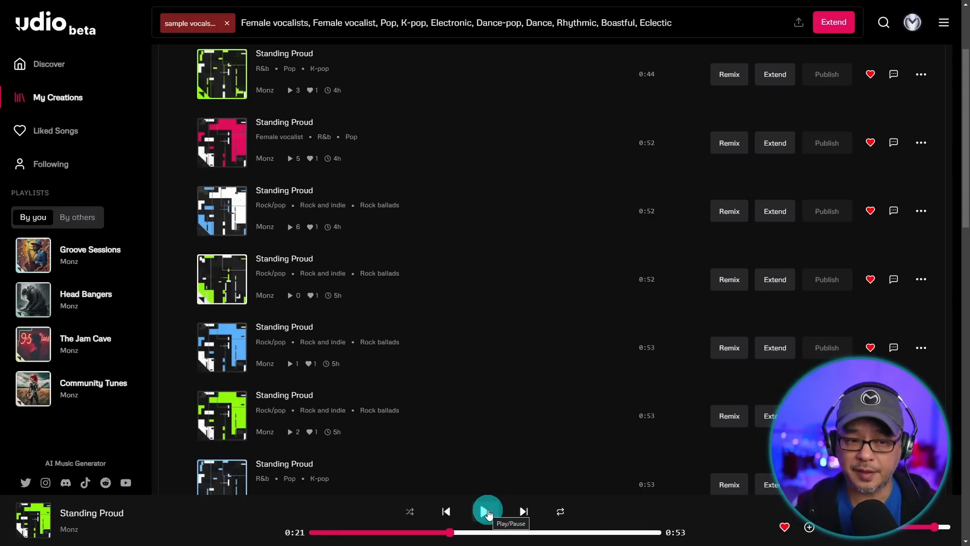
click(487, 511)
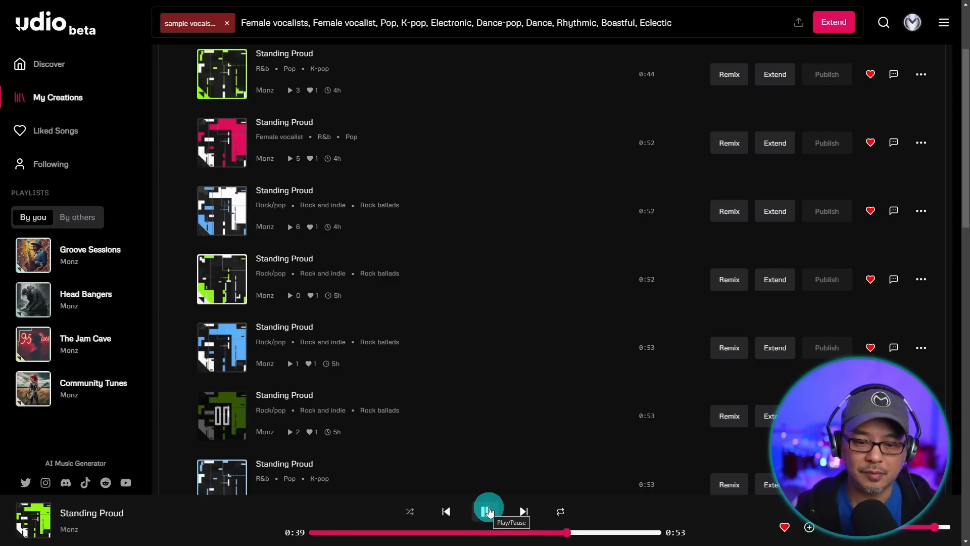
click(488, 511)
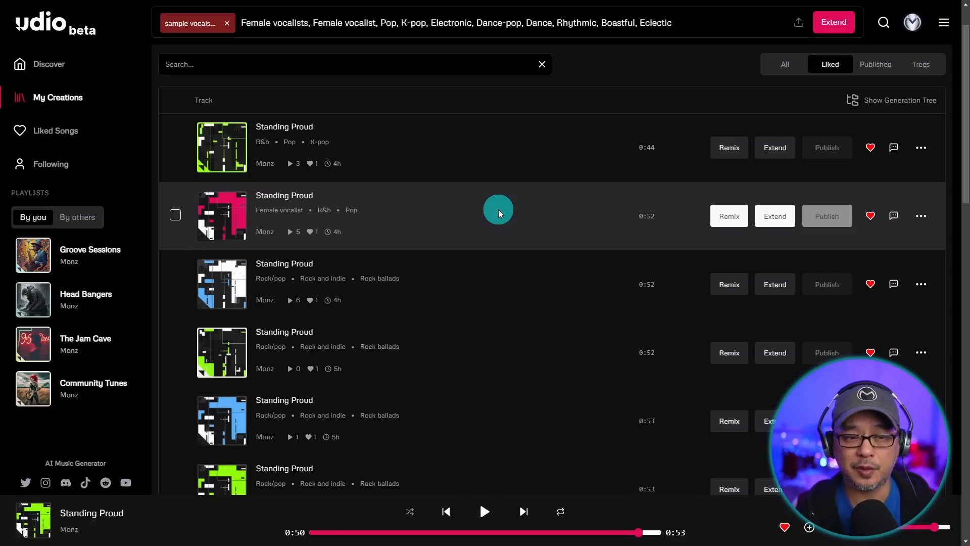
- Listen to the pink female-vocalist R&B Standing Proud clip, pausing and restarting it from the beginning
click(483, 511)
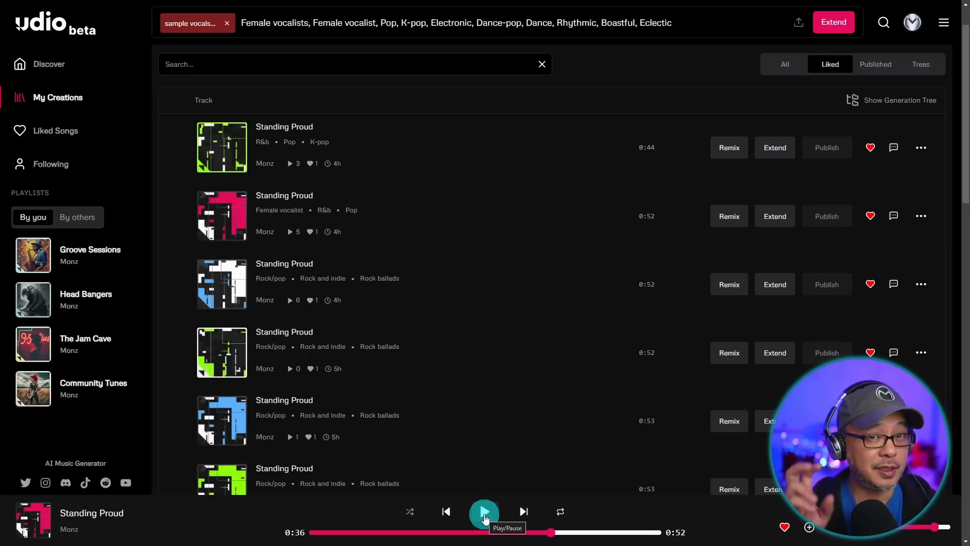
click(484, 512)
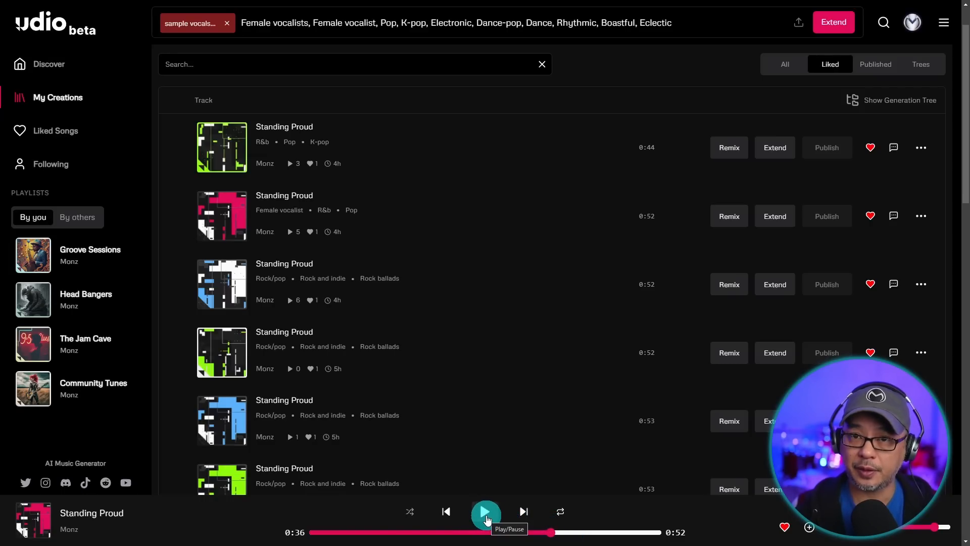
click(486, 512)
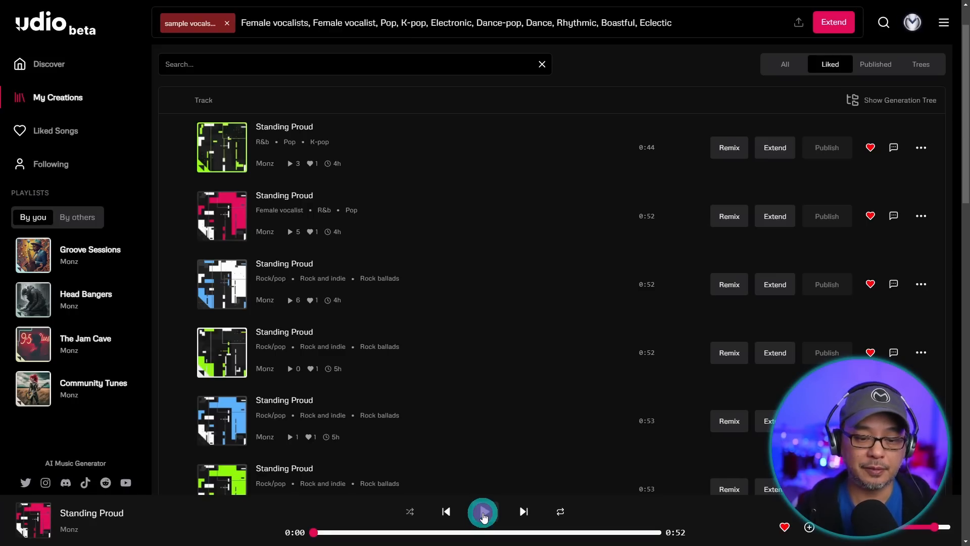
click(483, 511)
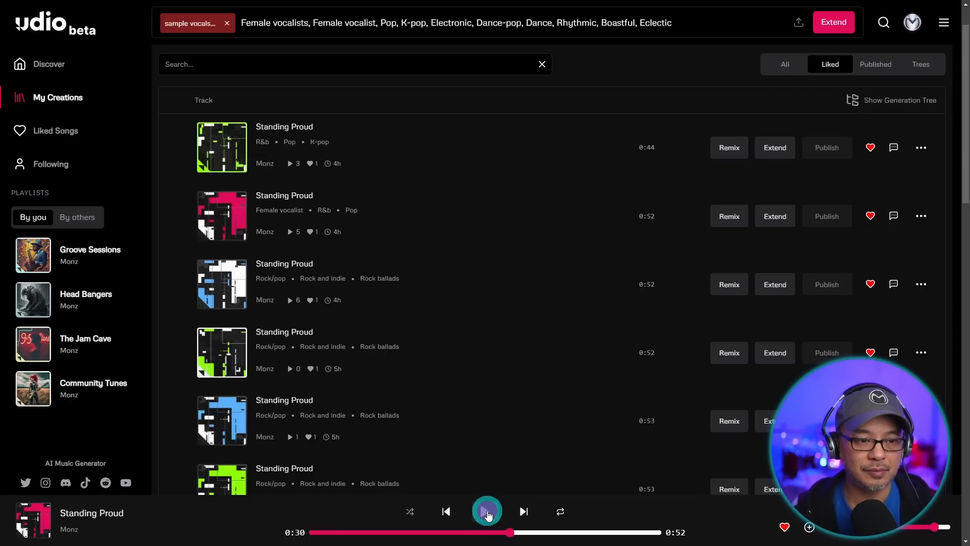
- Stop the pink clip and listen to the blue-and-white rock ballad Standing Proud clip, then pause it
click(486, 511)
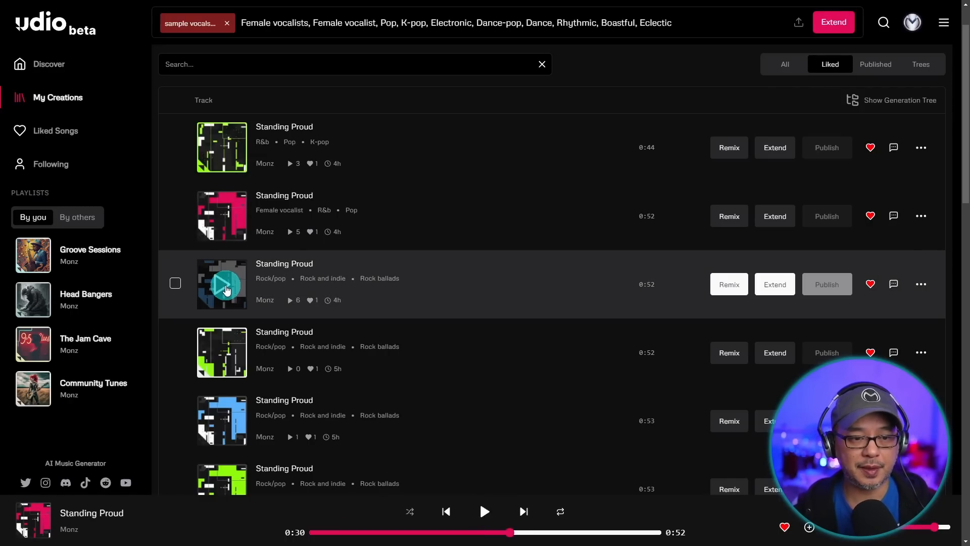
click(222, 284)
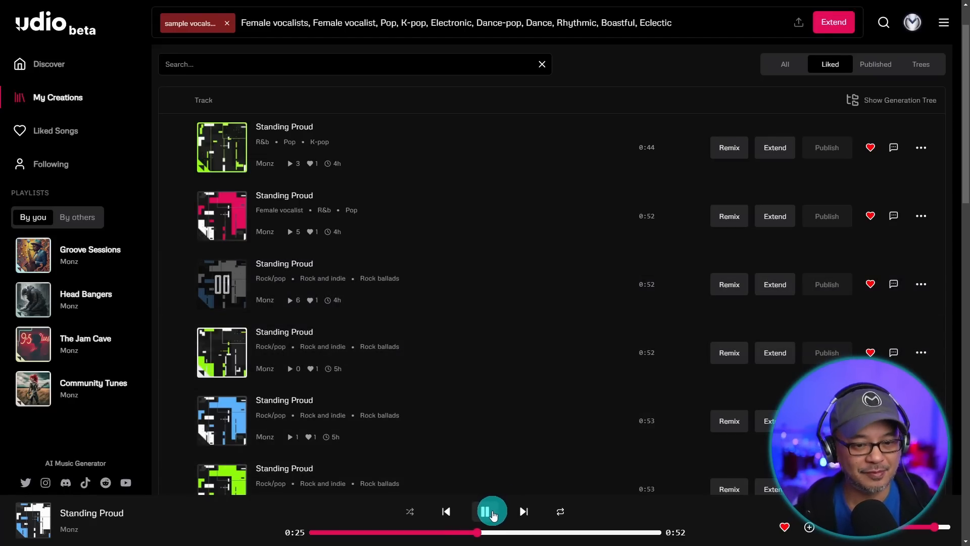
click(492, 512)
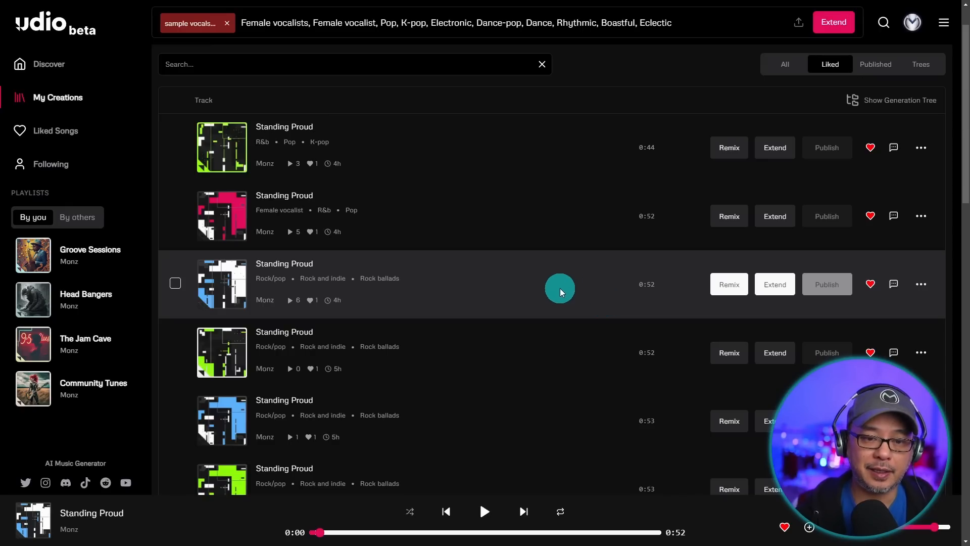
mouse_move(775, 284)
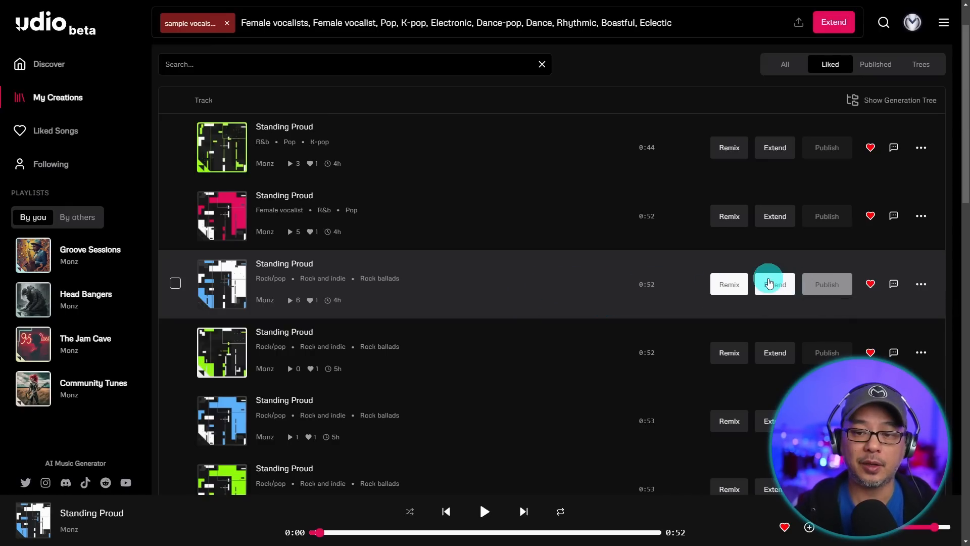
- Enable Crop and extend for the blue rock-ballad clip, ending the crop near 0:32, and preview it
click(775, 284)
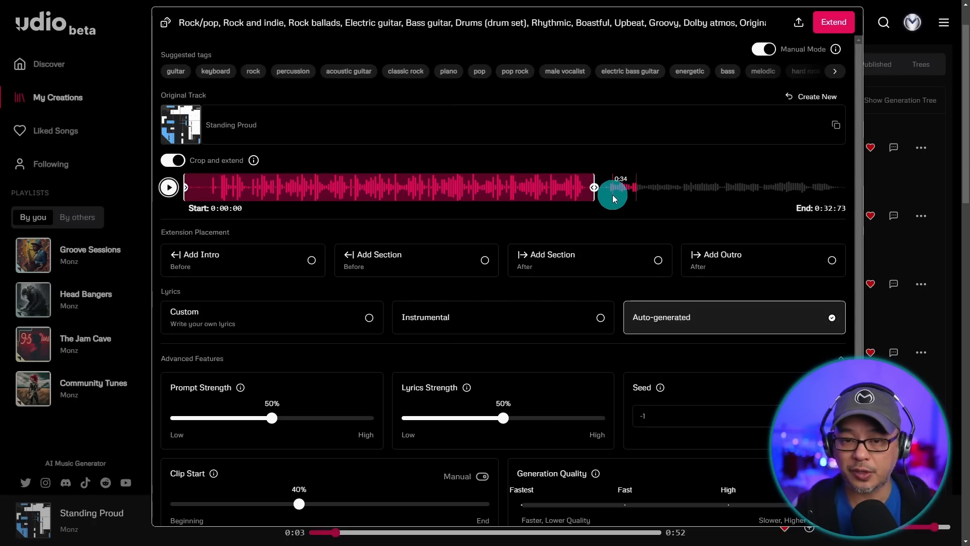
click(169, 187)
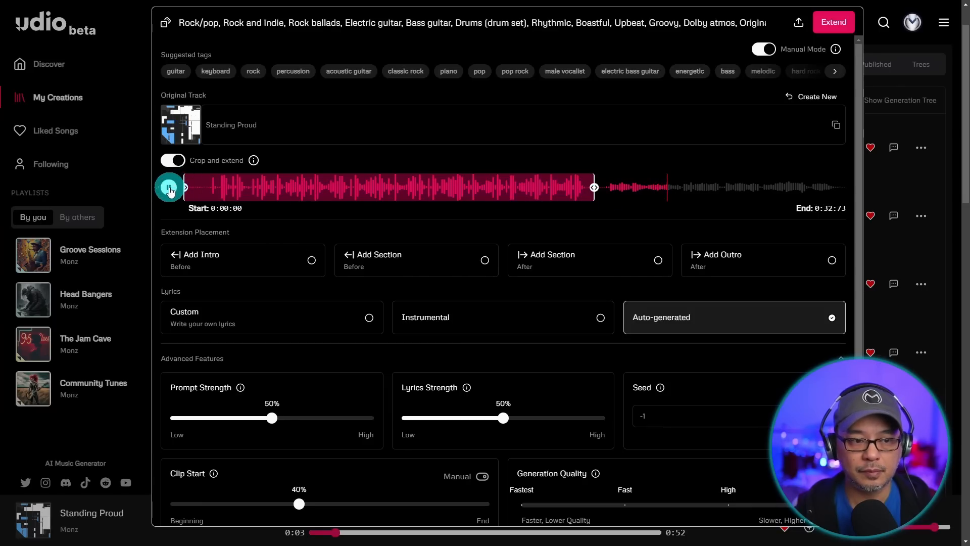
click(168, 187)
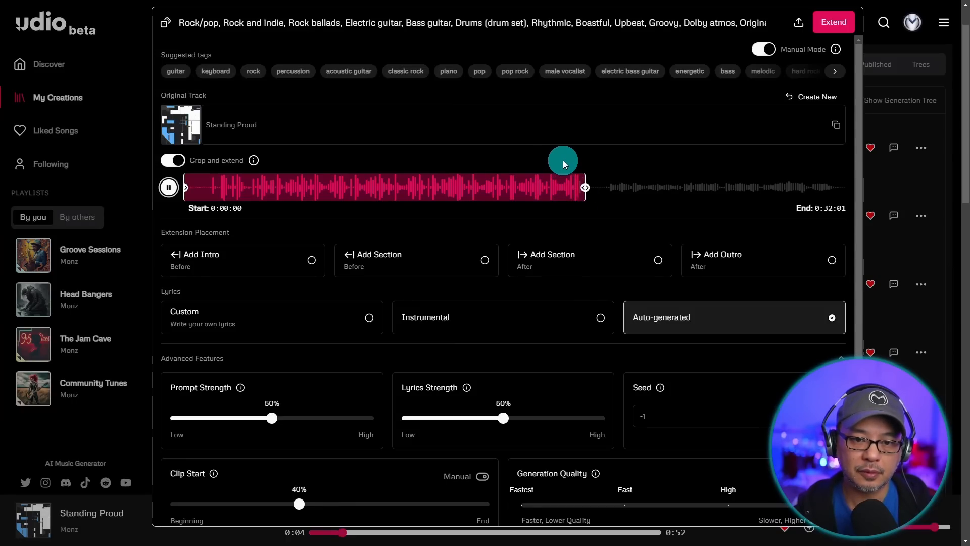
mouse_move(586, 145)
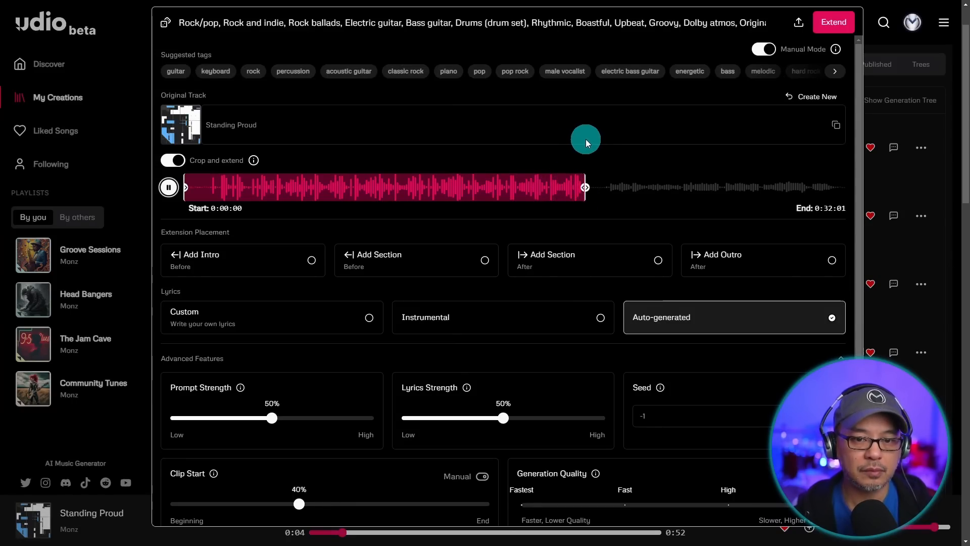
click(169, 187)
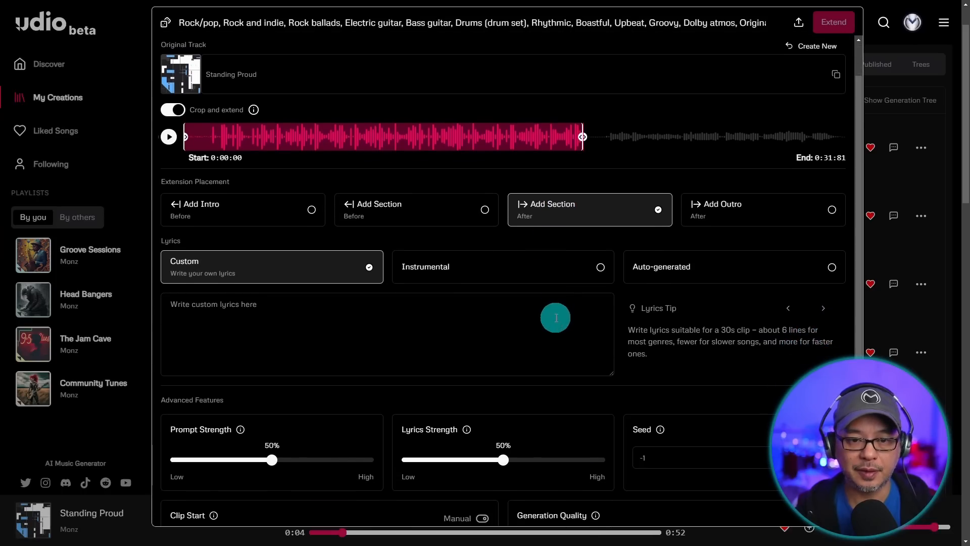
mouse_move(588, 161)
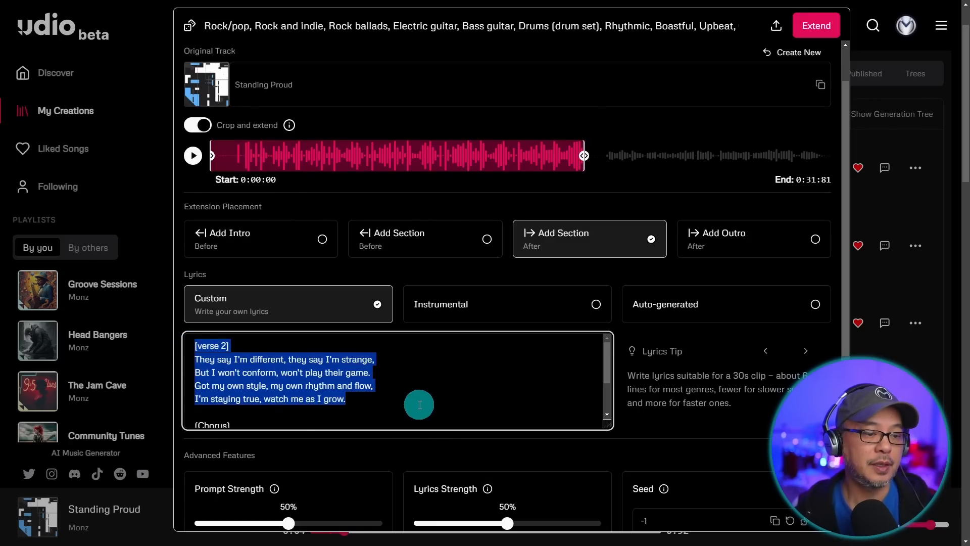
- Scroll down the extension form past the custom verse 2 and chorus lyrics to the advanced settings
scroll(down, 3)
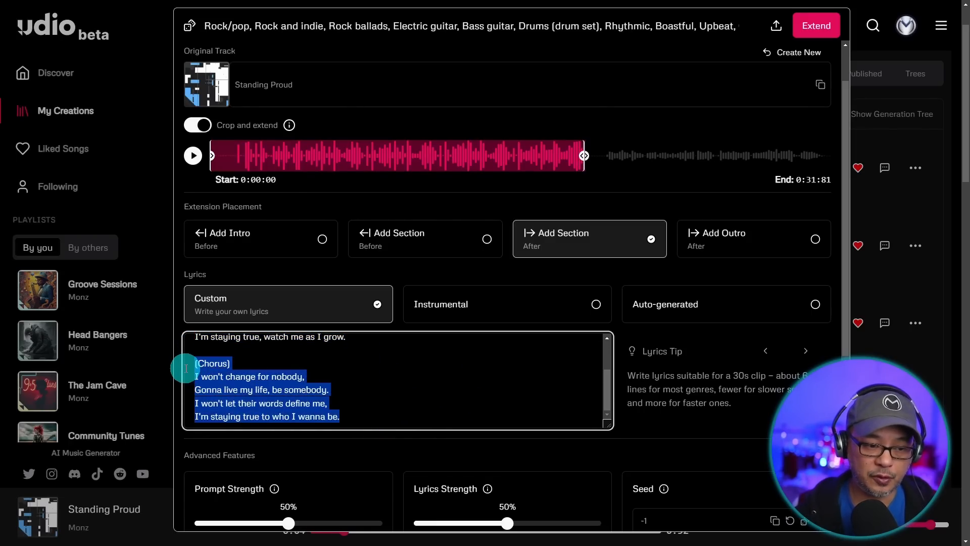
scroll(down, 3)
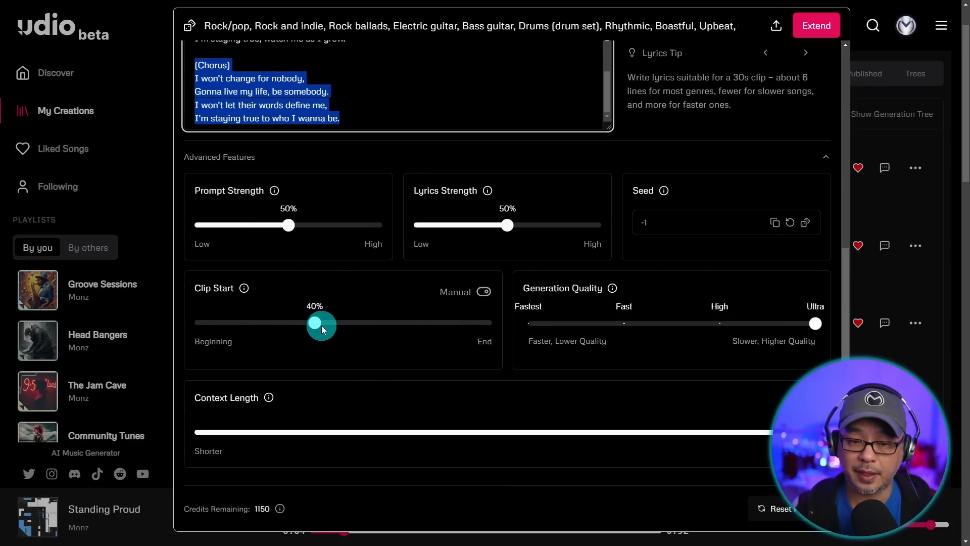
mouse_move(612, 344)
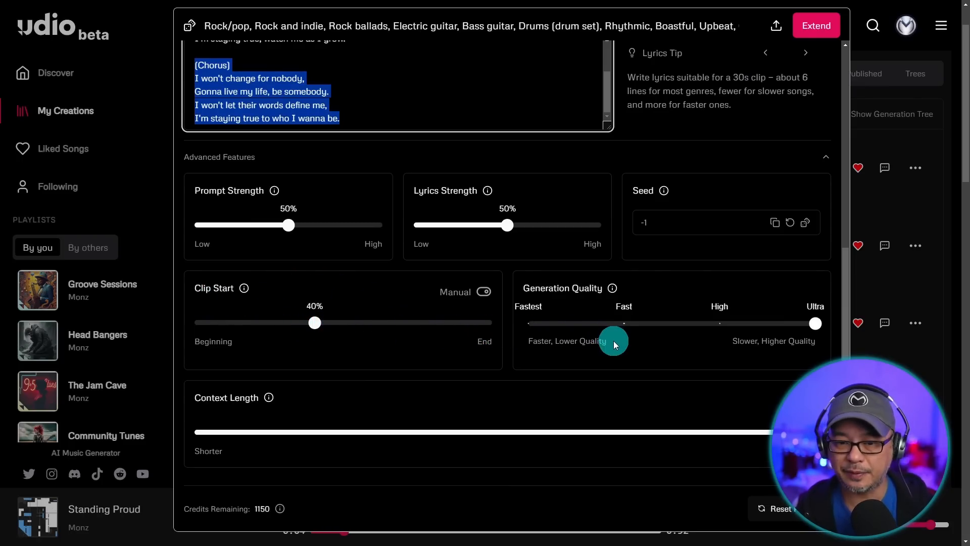
- Generate the extension with Clip Start 40% and Ultra quality, returning to the creations list
click(815, 25)
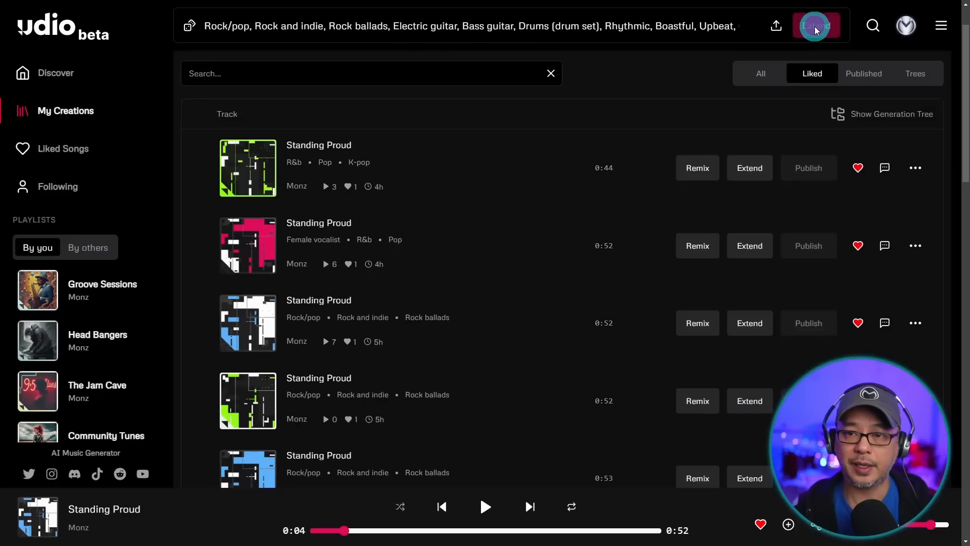